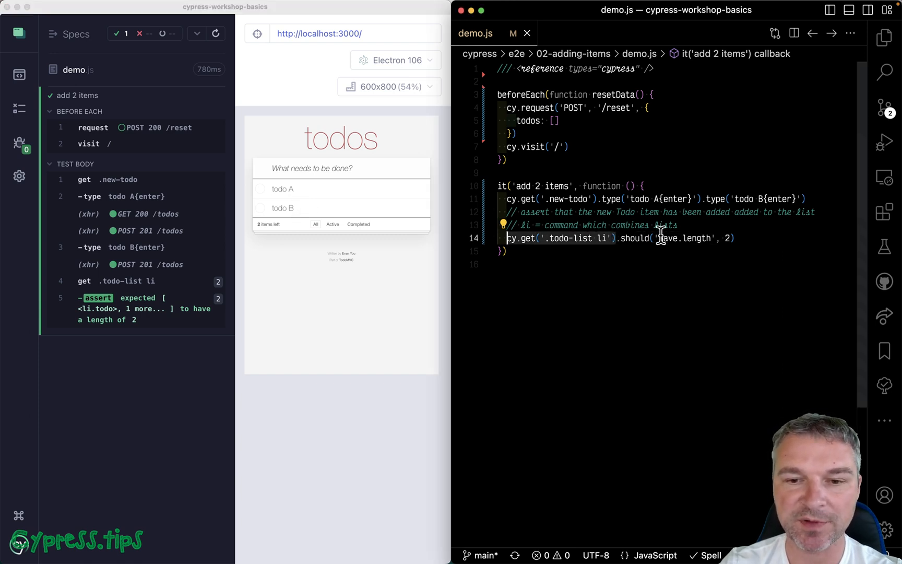
mouse_move(594, 258)
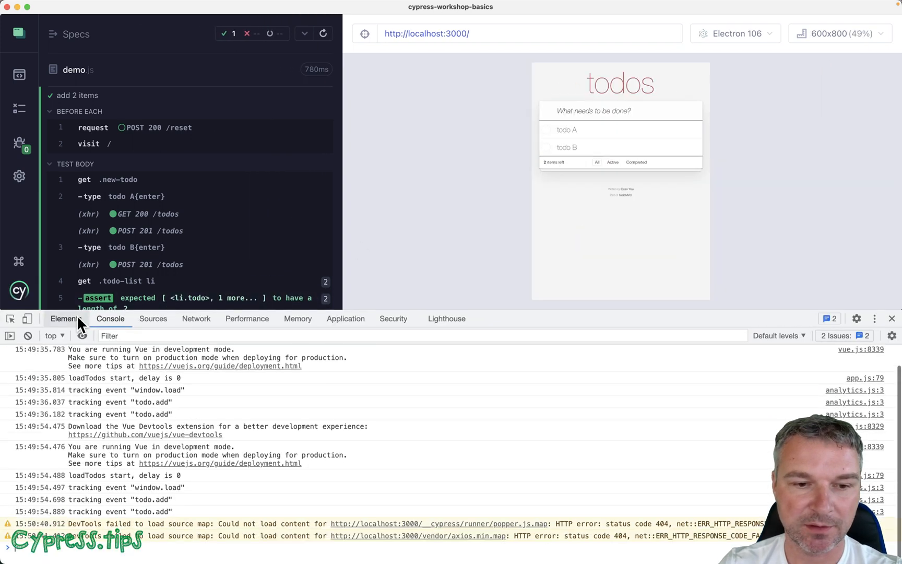
- Browse the Elements tree and expand ul.todo-list to reveal its two li.todo items
left_click(65, 318)
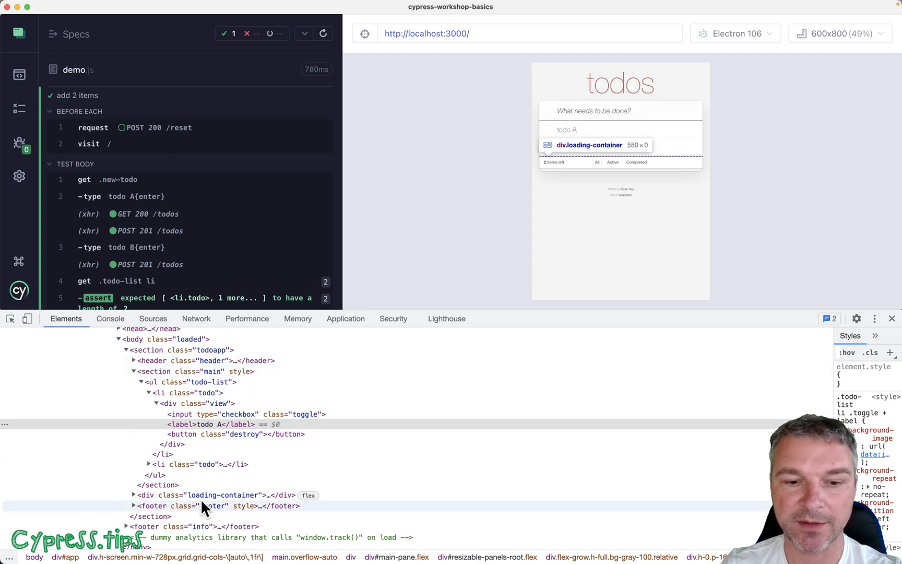
mouse_move(215, 403)
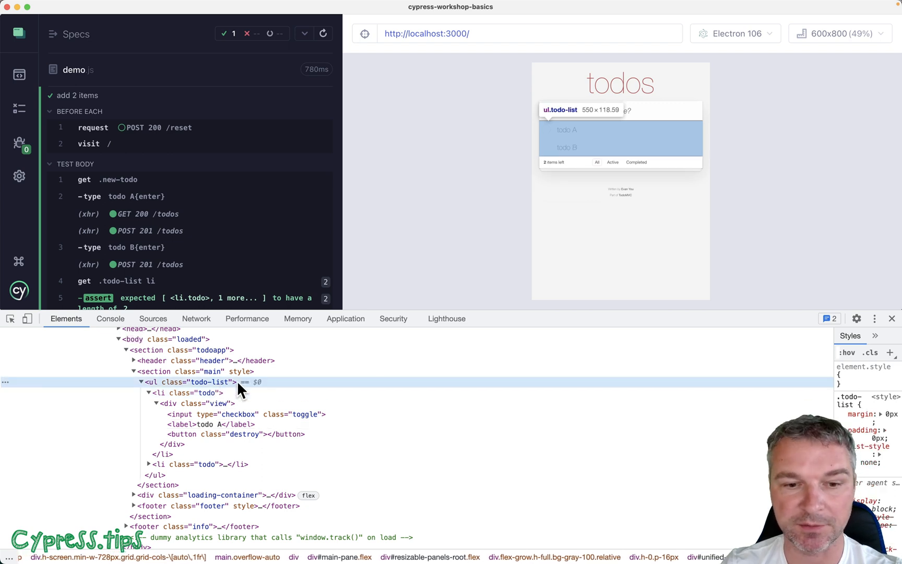
left_click(173, 392)
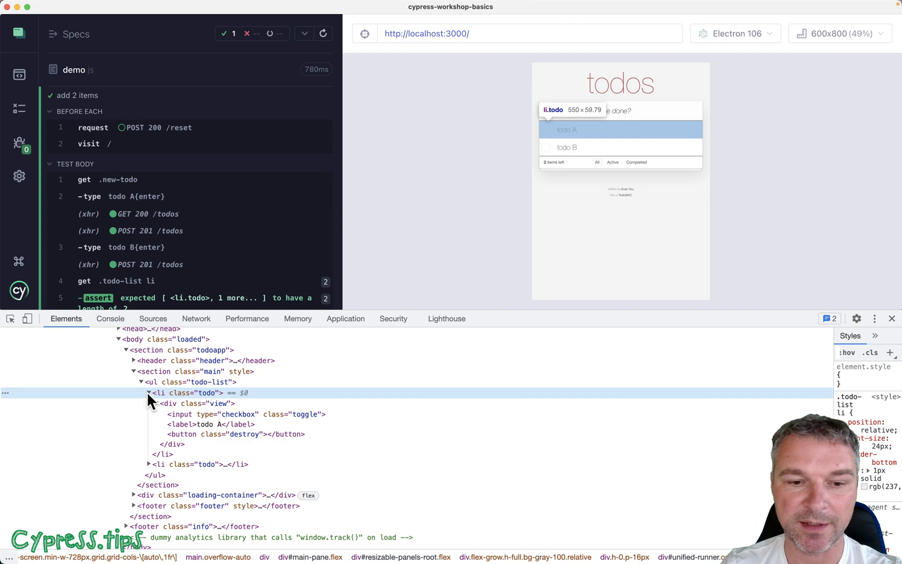
left_click(149, 392)
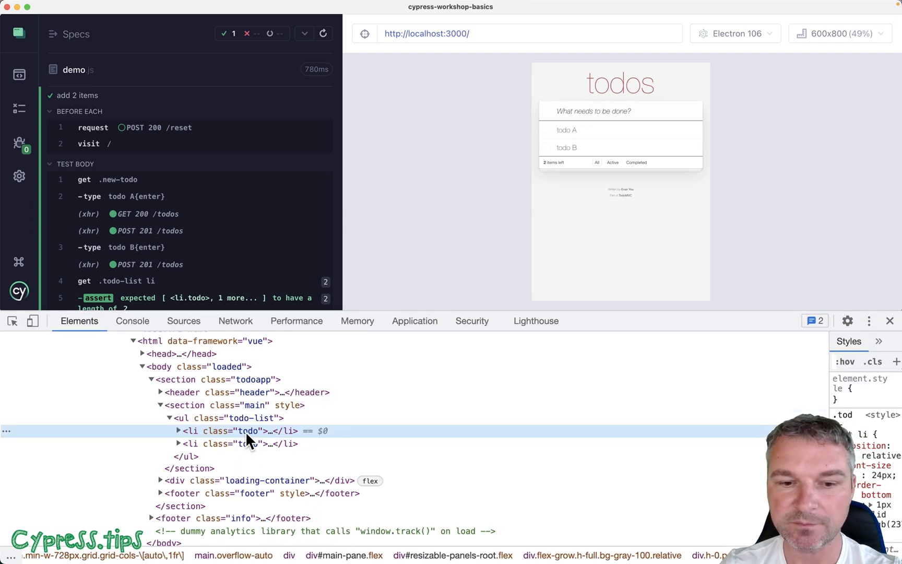
mouse_move(254, 442)
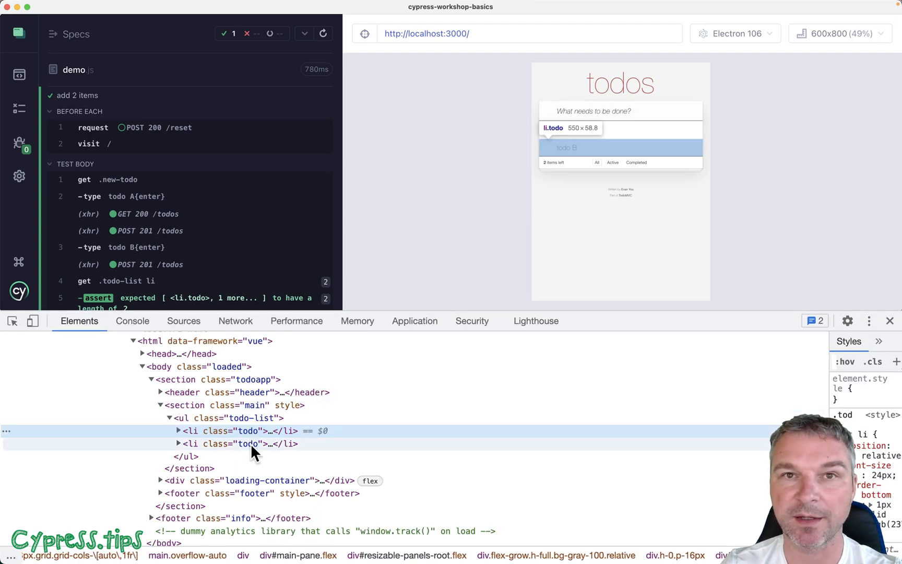
mouse_move(398, 113)
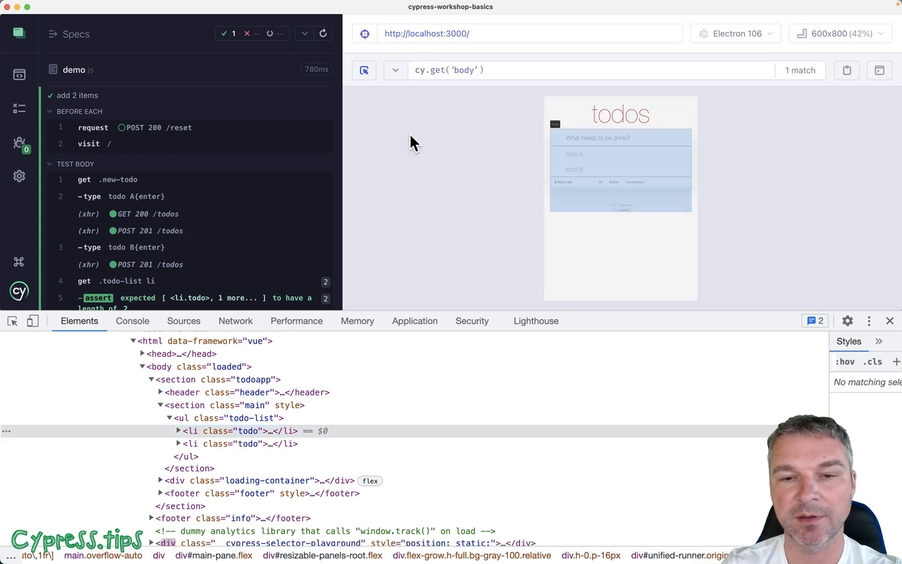
mouse_move(611, 122)
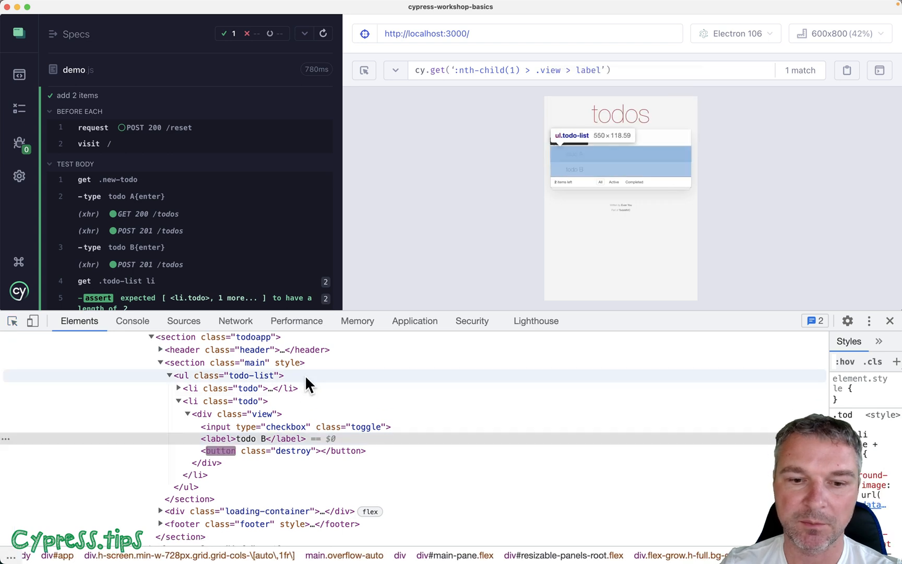
mouse_move(264, 388)
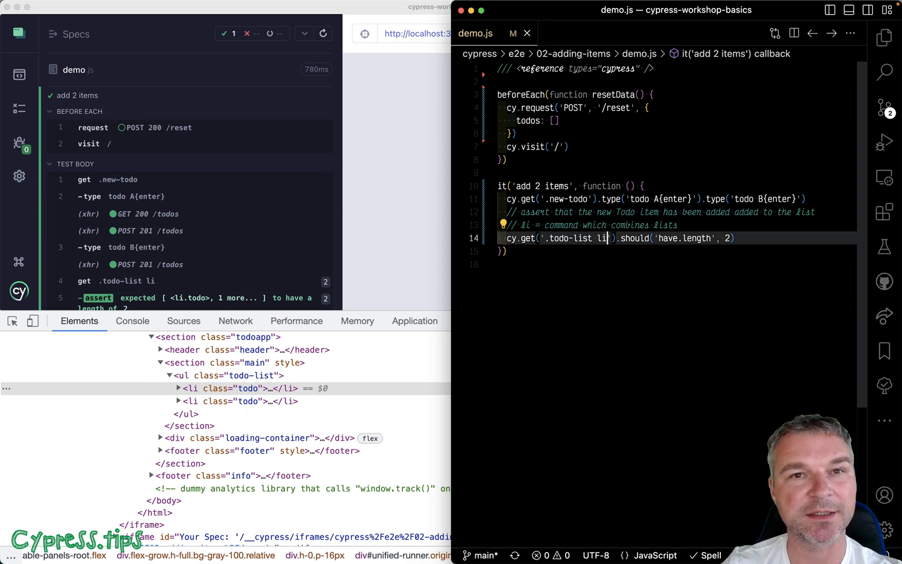
- Change the length-assertion selector from '.todo-list li' to '.todo-list .todo'
key("Backspace")
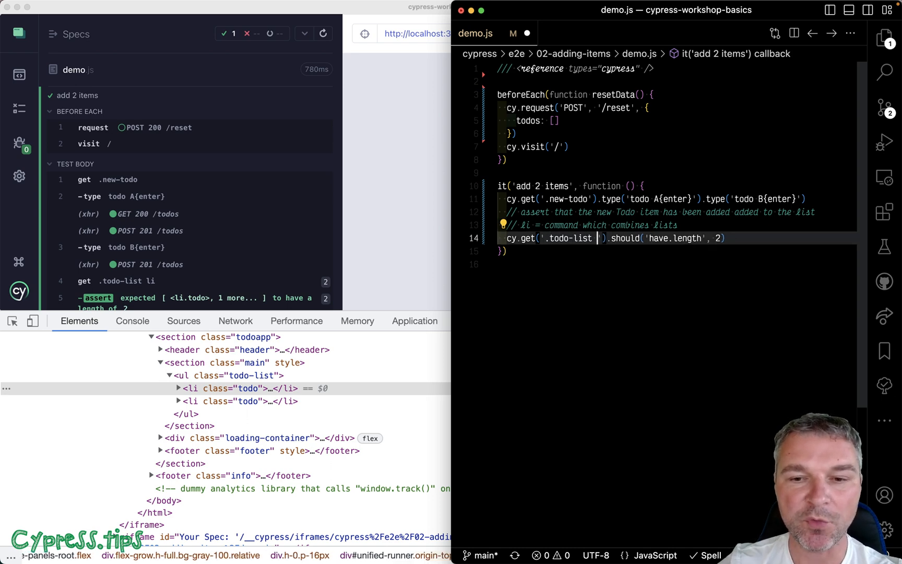
type(".todo")
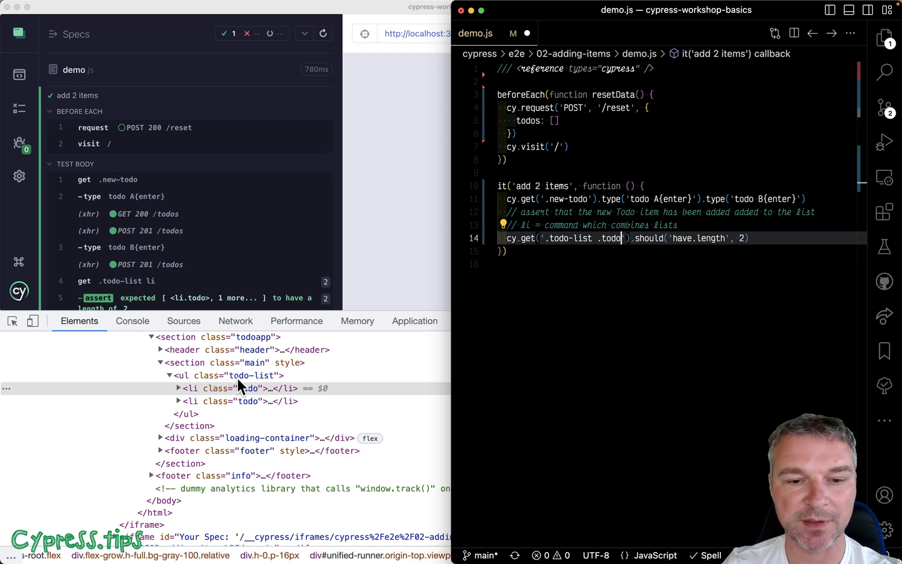
mouse_move(244, 396)
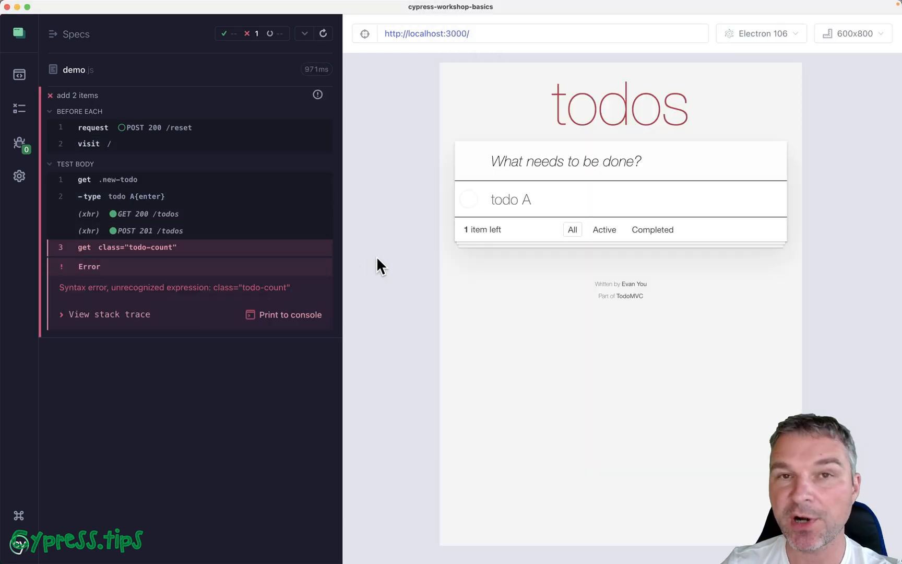
mouse_move(183, 208)
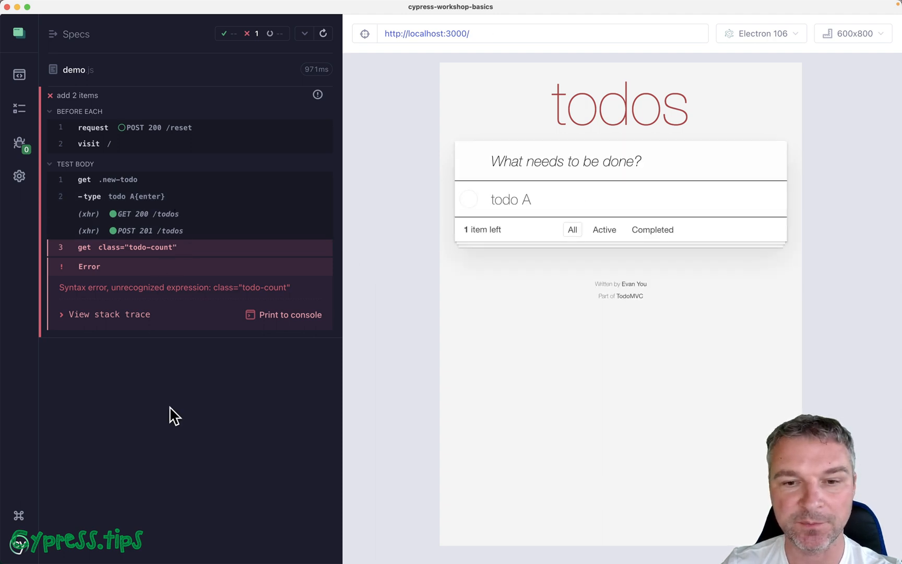
mouse_move(471, 238)
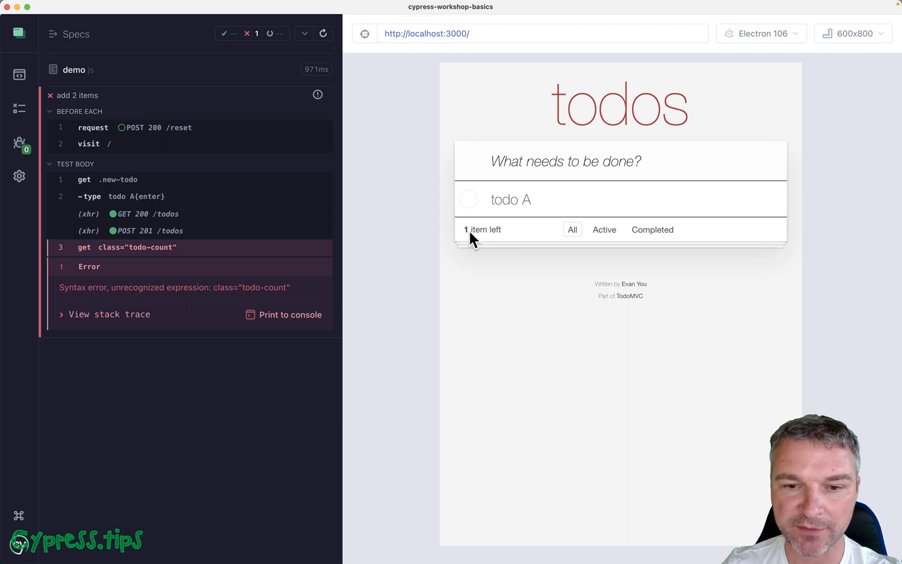
mouse_move(464, 236)
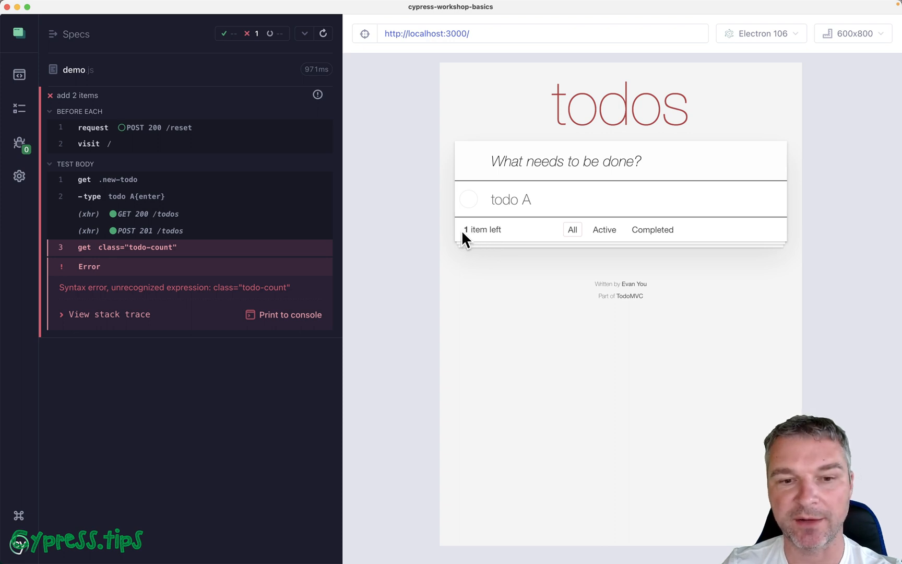
mouse_move(377, 286)
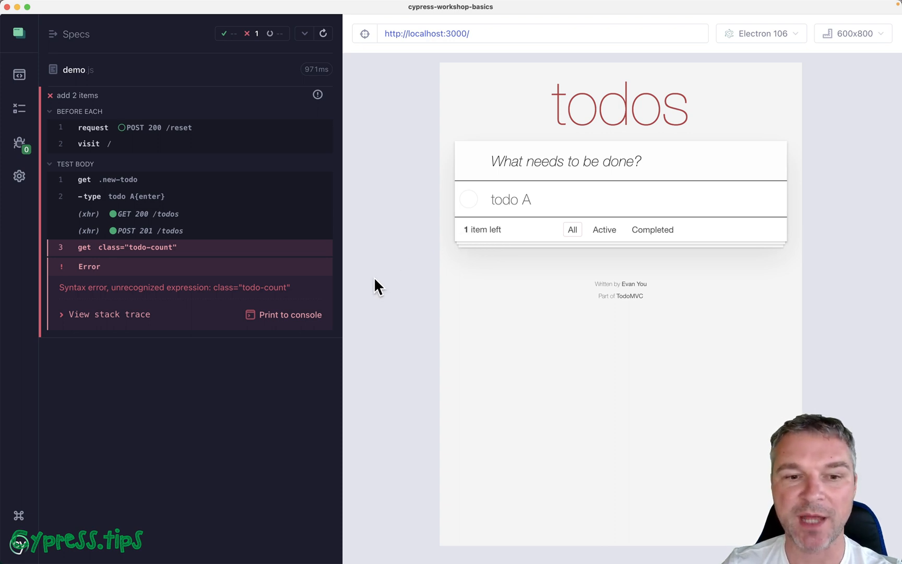
mouse_move(246, 308)
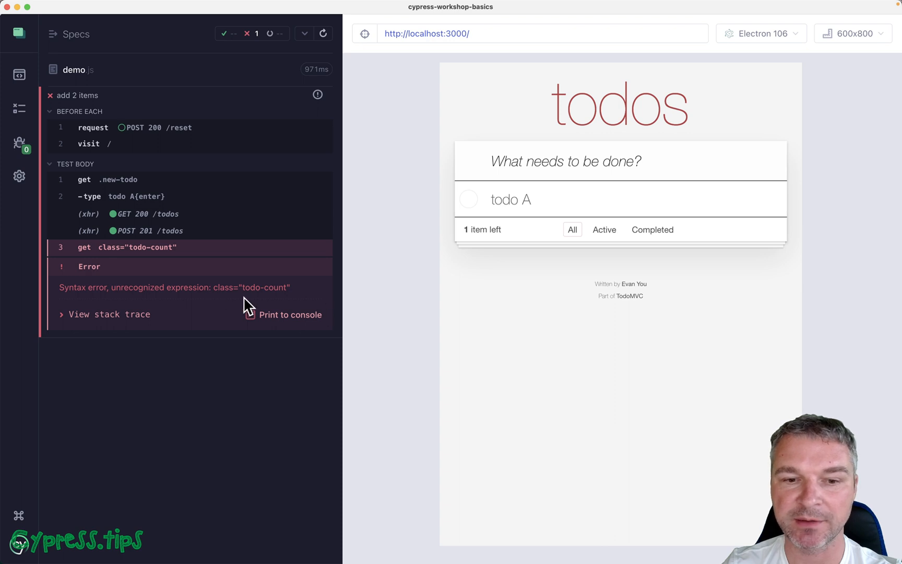
mouse_move(357, 286)
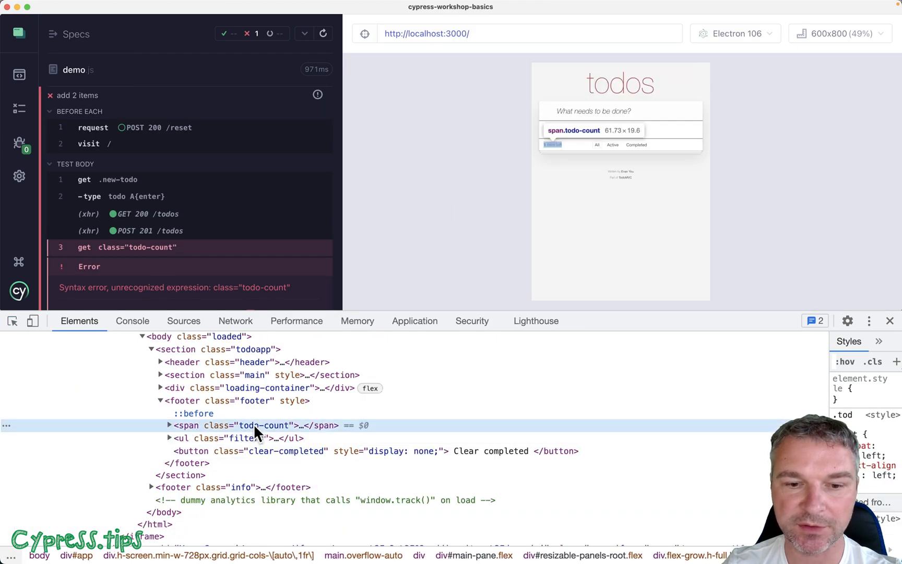
- Expand span.todo-count to reveal strong[data-cy=remaining-count] holding 1
left_click(169, 425)
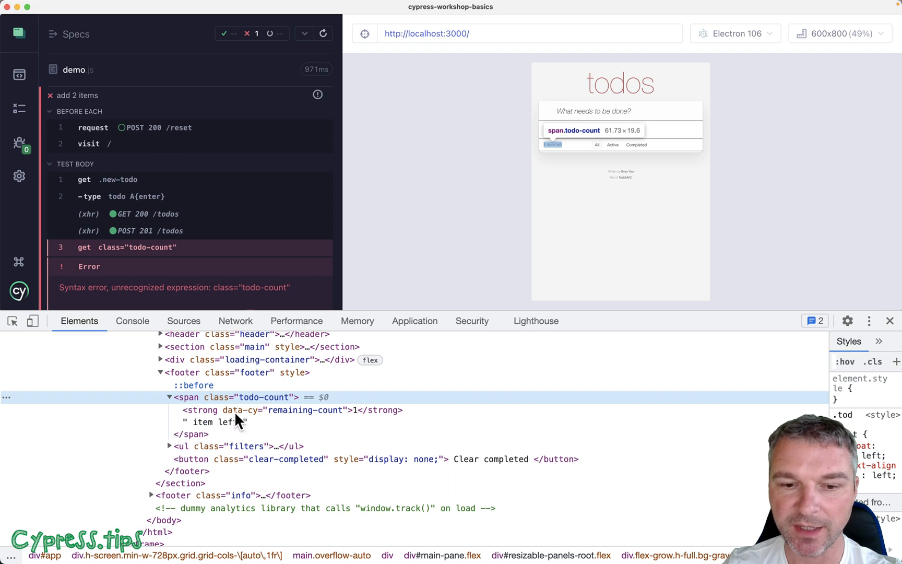
mouse_move(359, 410)
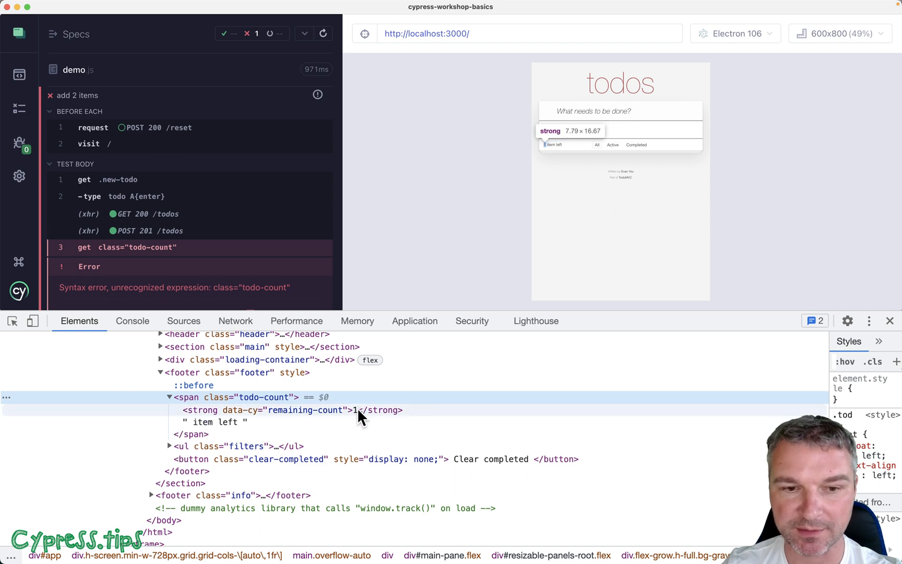
mouse_move(229, 397)
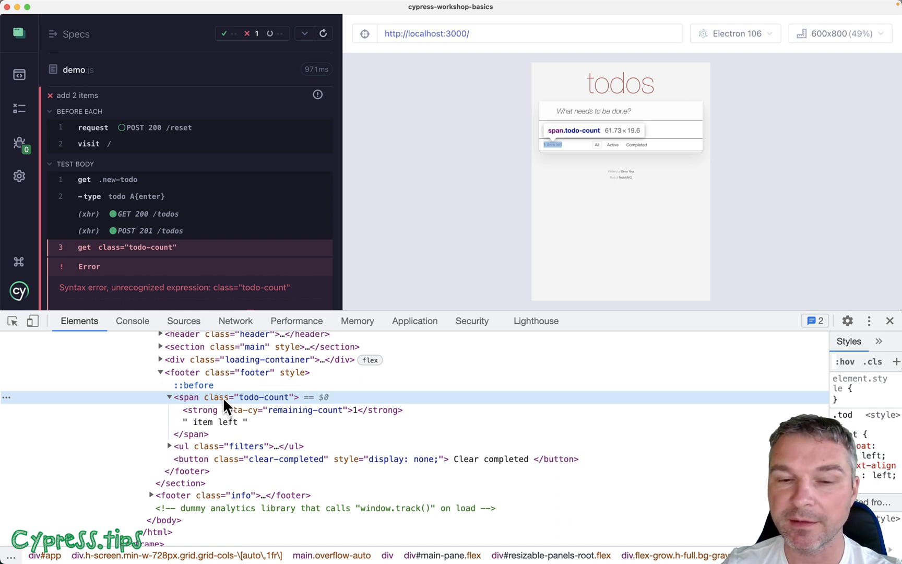
mouse_move(251, 421)
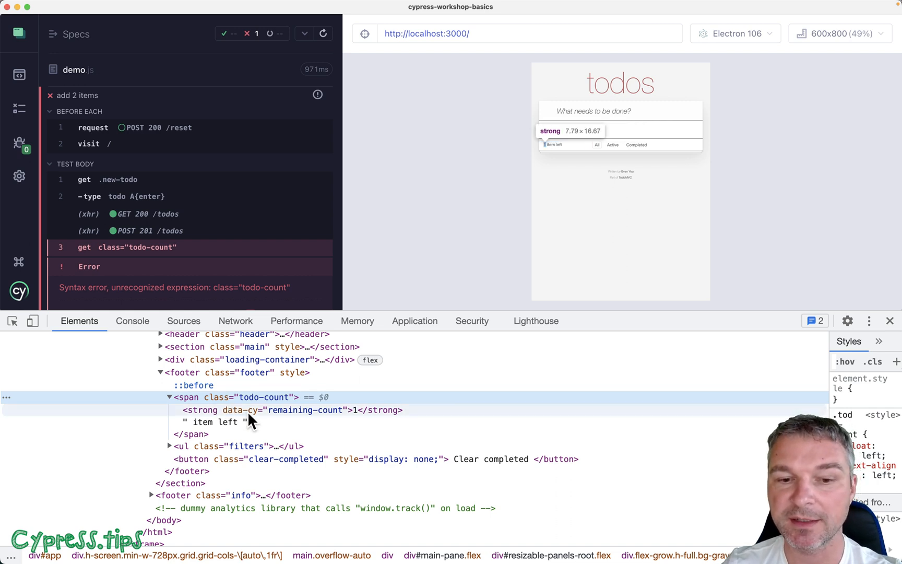
mouse_move(241, 417)
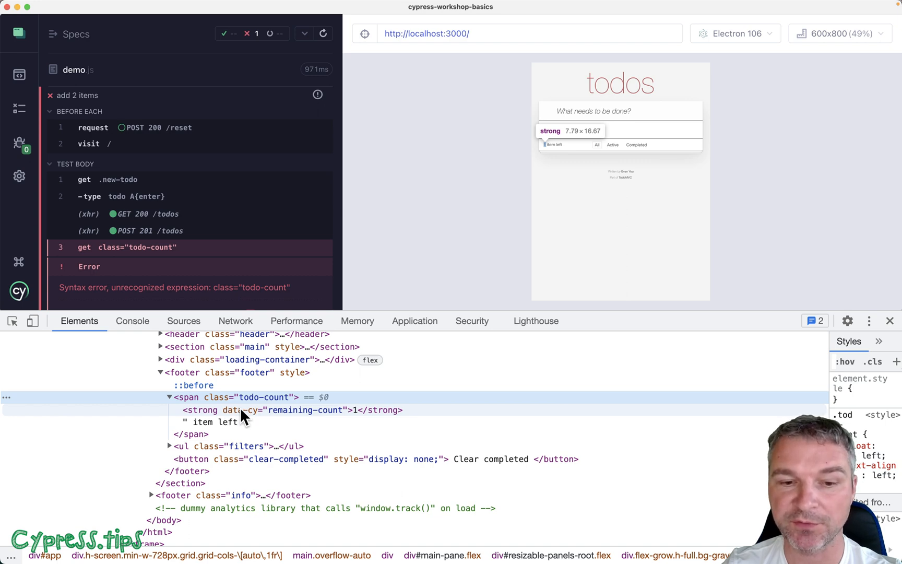
- Switch to VS Code and rewrite line 12 as cy.get('.todo-count').should('have.text', '1')
key("Cmd+Tab")
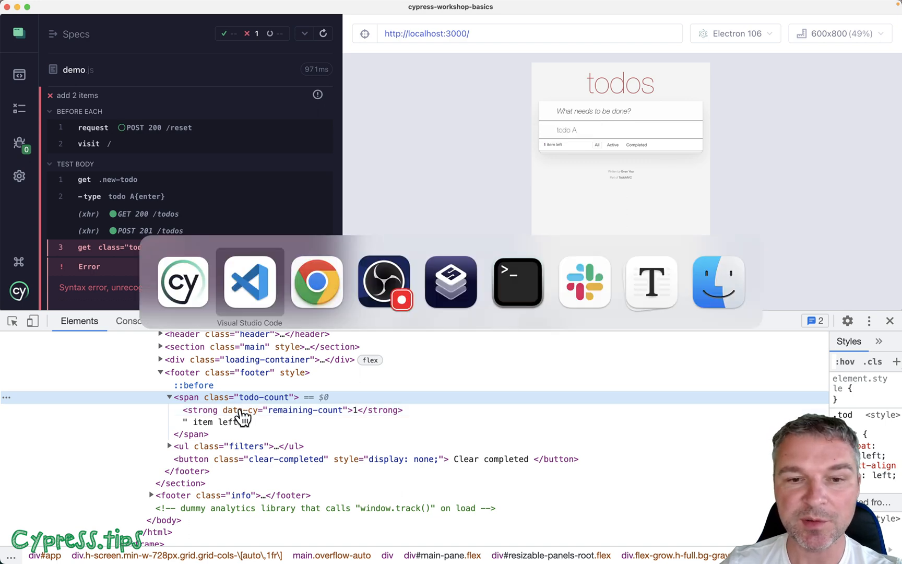
left_click(249, 280)
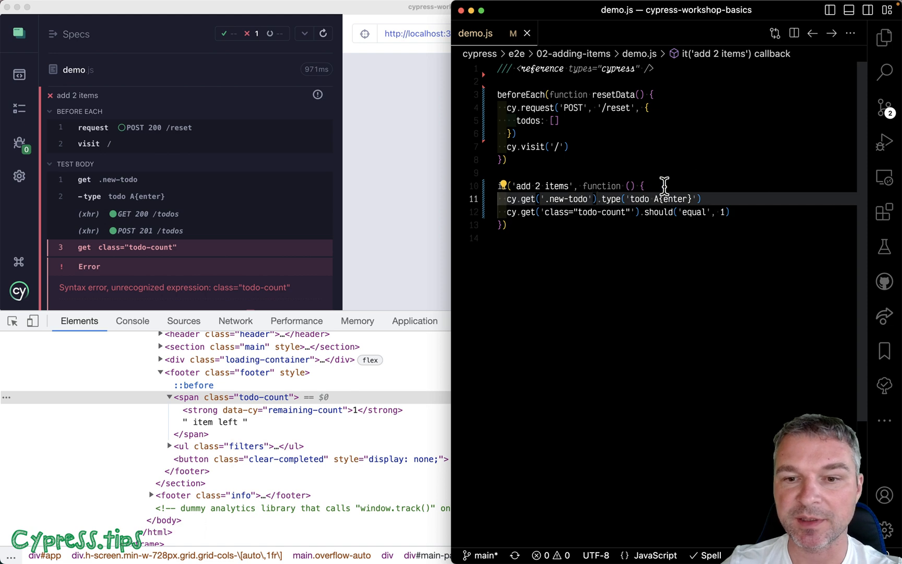
left_click(568, 212)
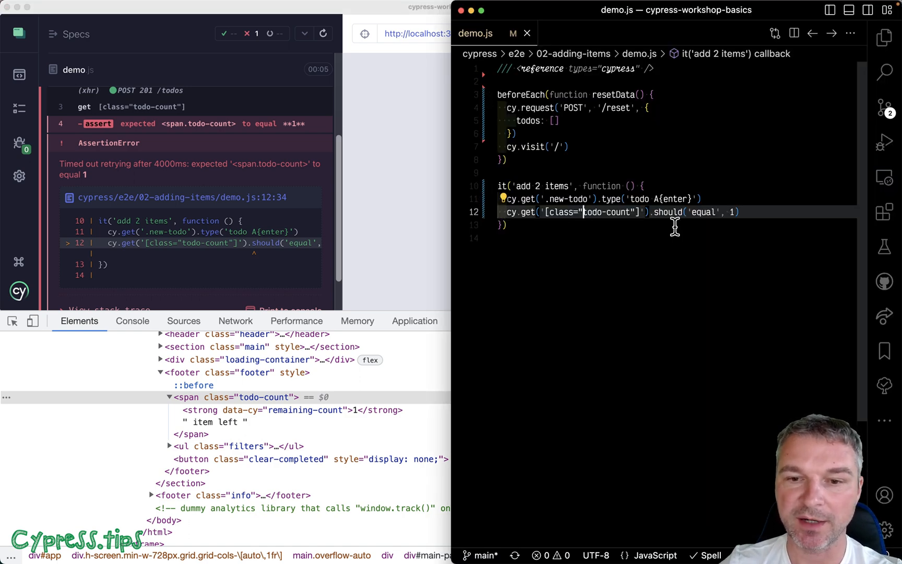
type(".todo-count")
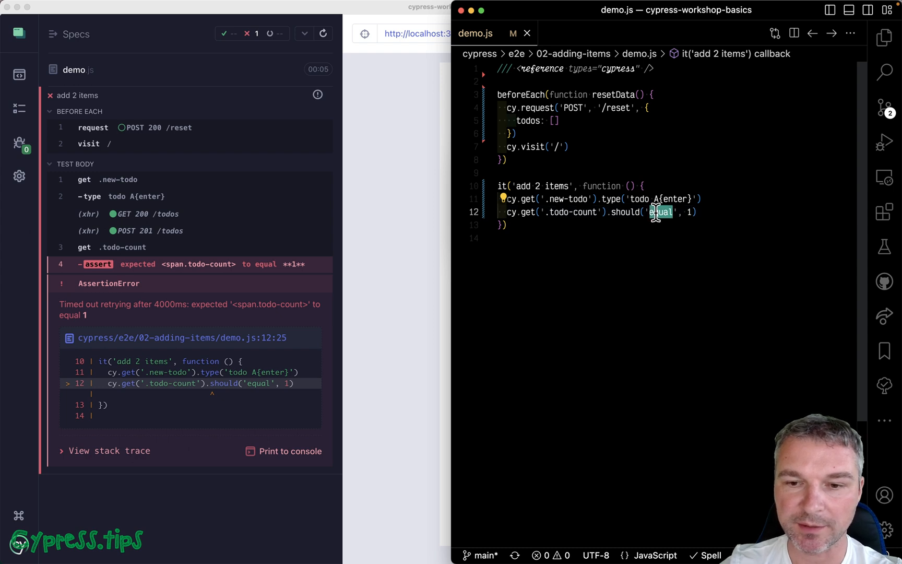
type("have.text")
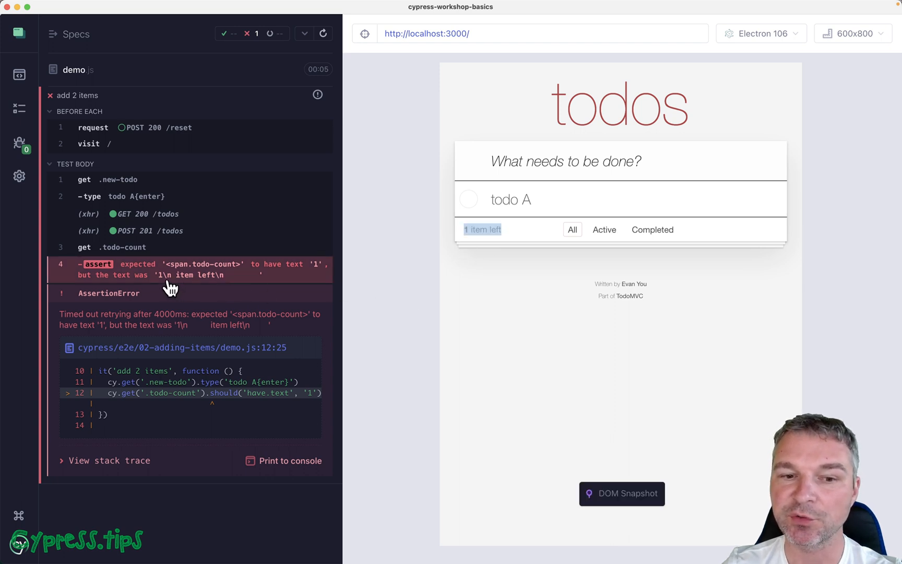
mouse_move(396, 305)
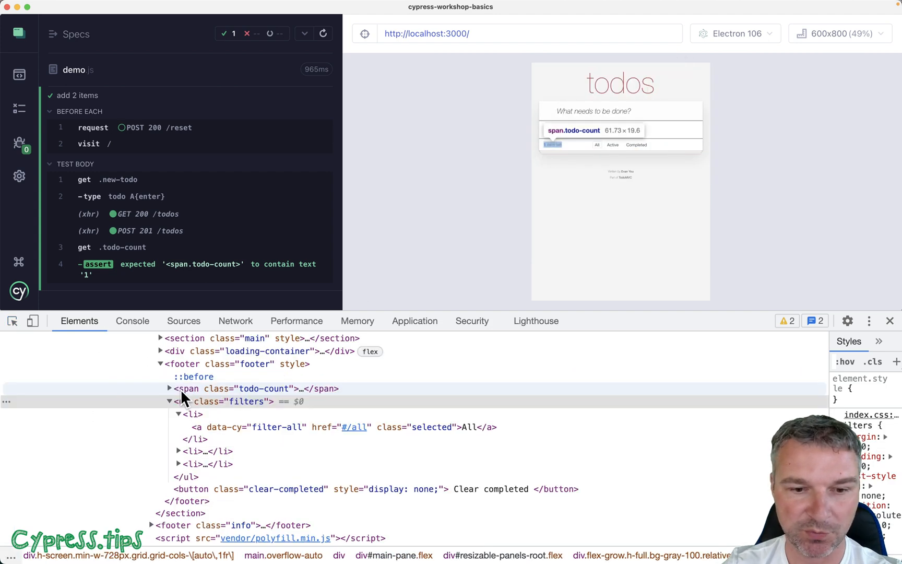
- Expand span.todo-count in Elements to show its inner data-cy remaining-count element
left_click(169, 389)
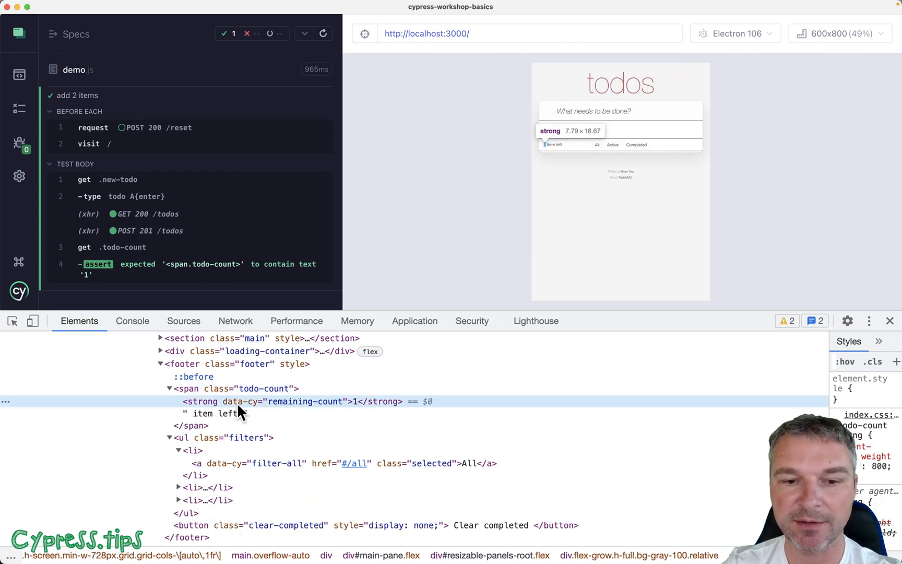
mouse_move(288, 409)
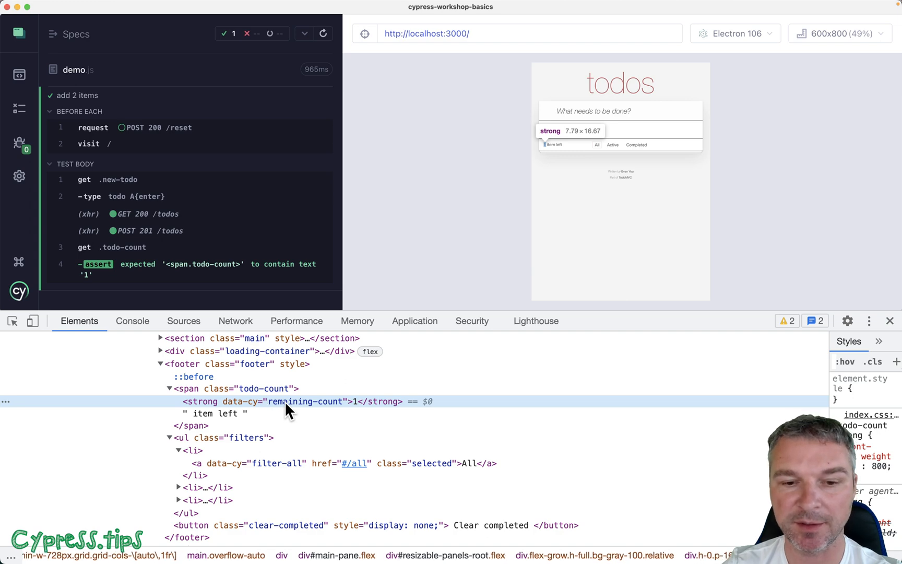
mouse_move(354, 408)
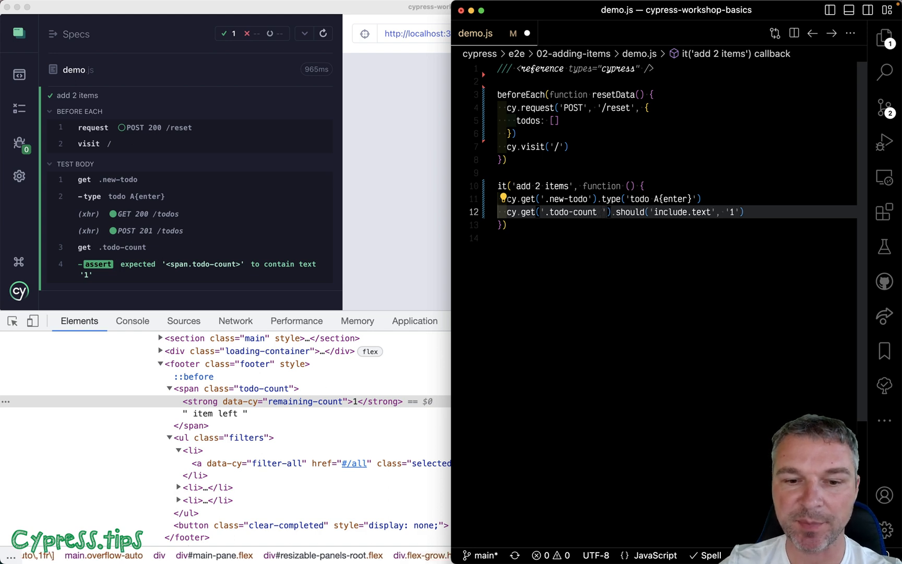
- Append [data-cy=remaining-count] to the '.todo-count' selector on line 12
type("[data-cy")
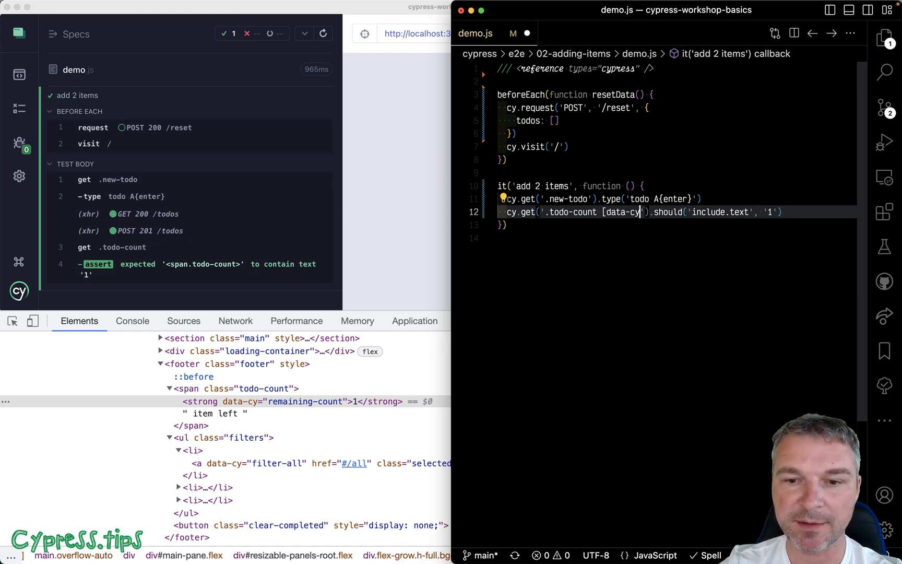
type("='")
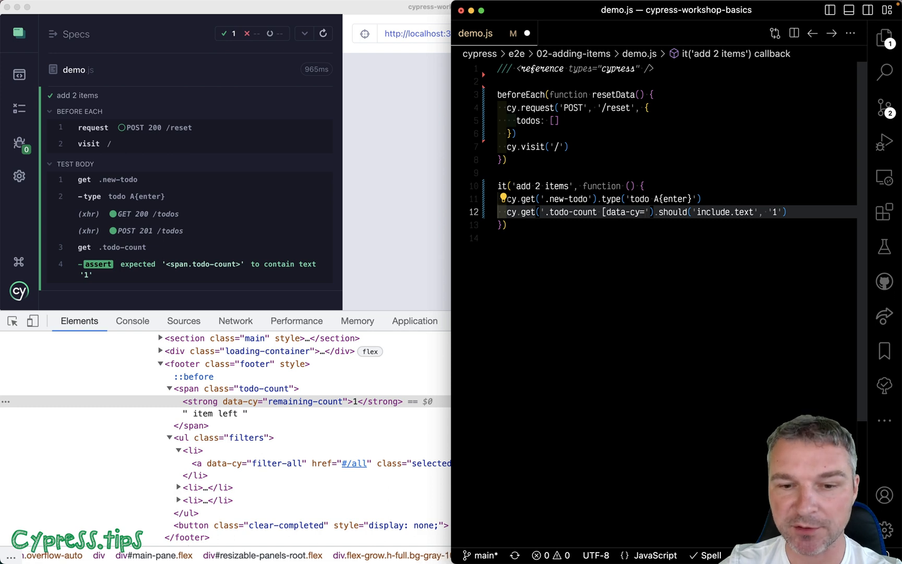
type("remain")
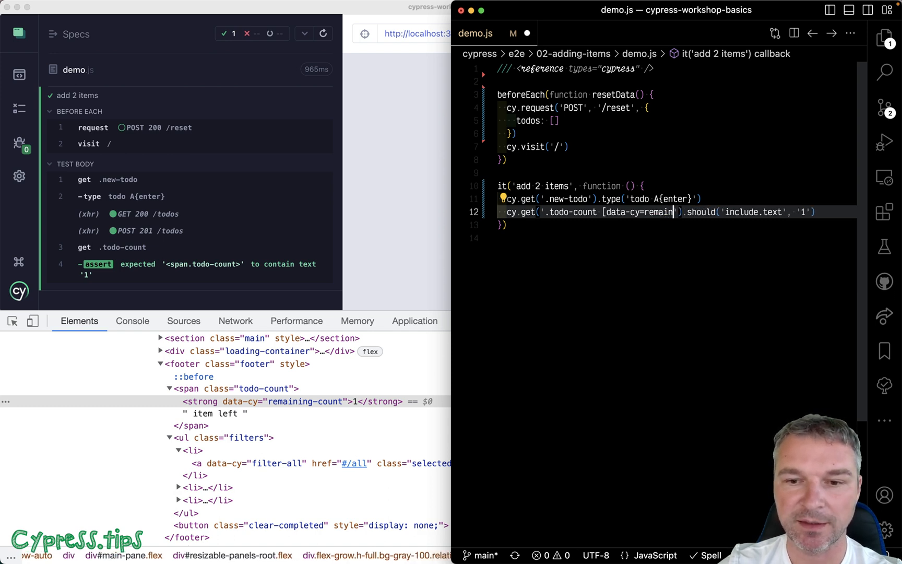
type("-")
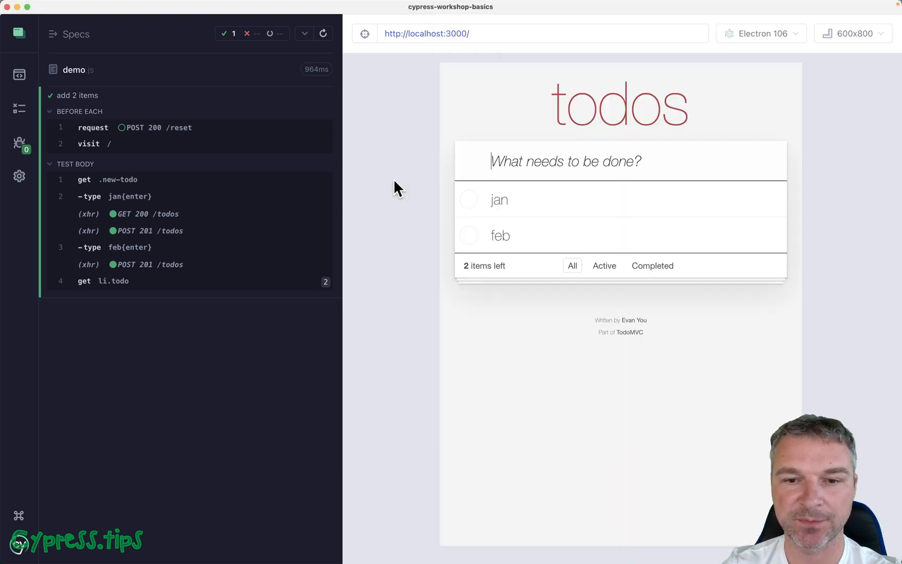
mouse_move(414, 264)
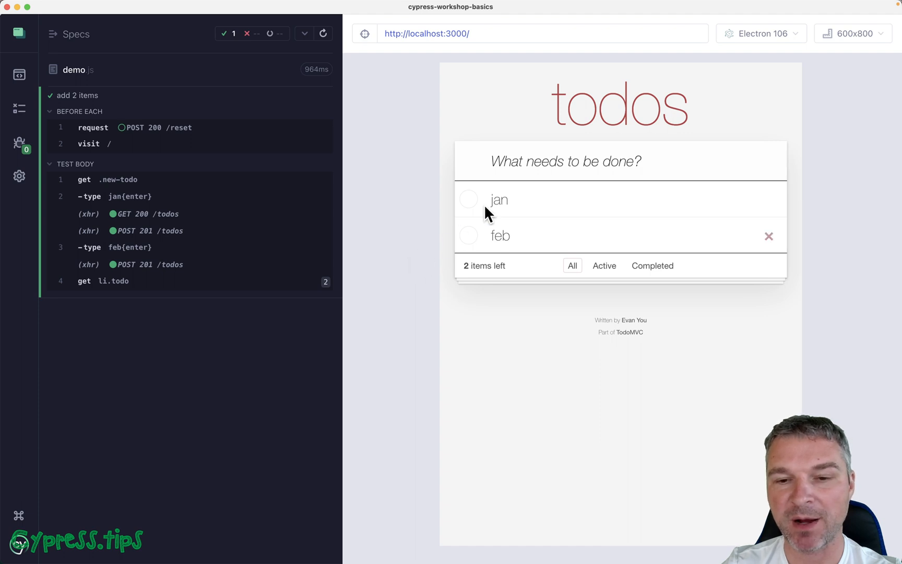
mouse_move(511, 202)
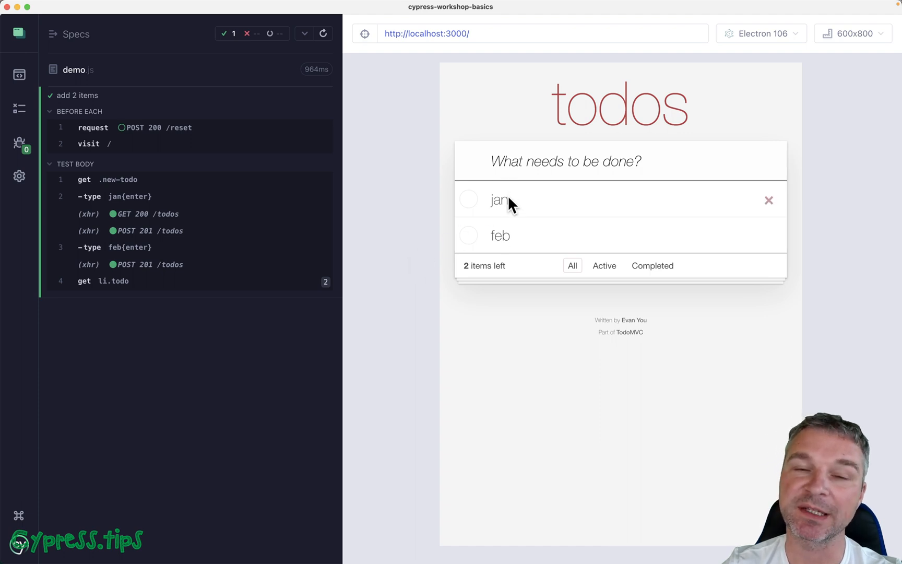
mouse_move(507, 245)
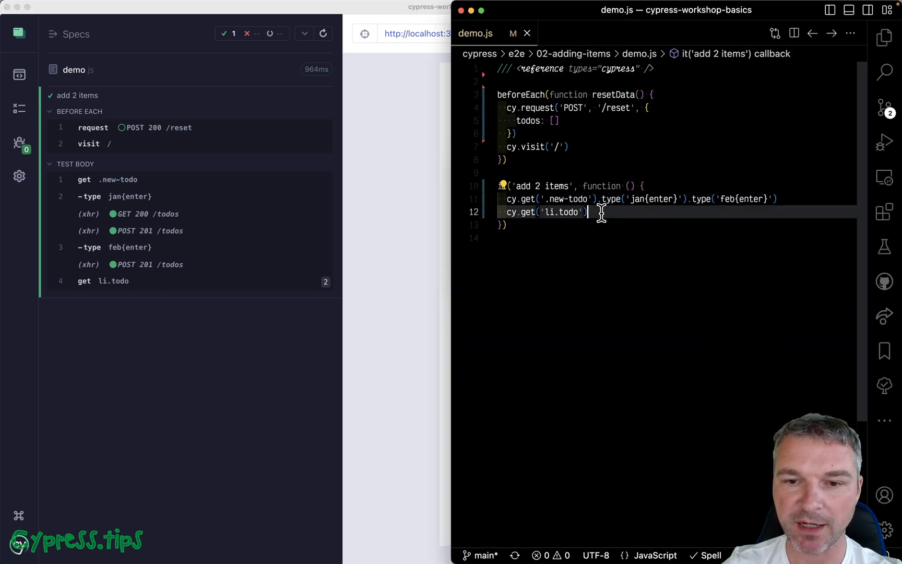
- Add .should('have.length', 2) and start a .then($li => ...) callback
type(".should('have.length', 2")
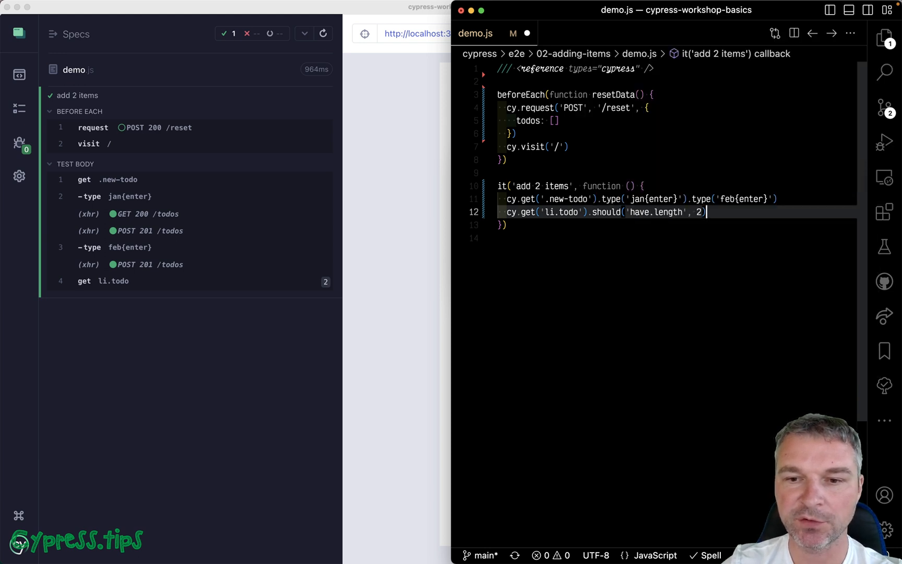
key("Enter")
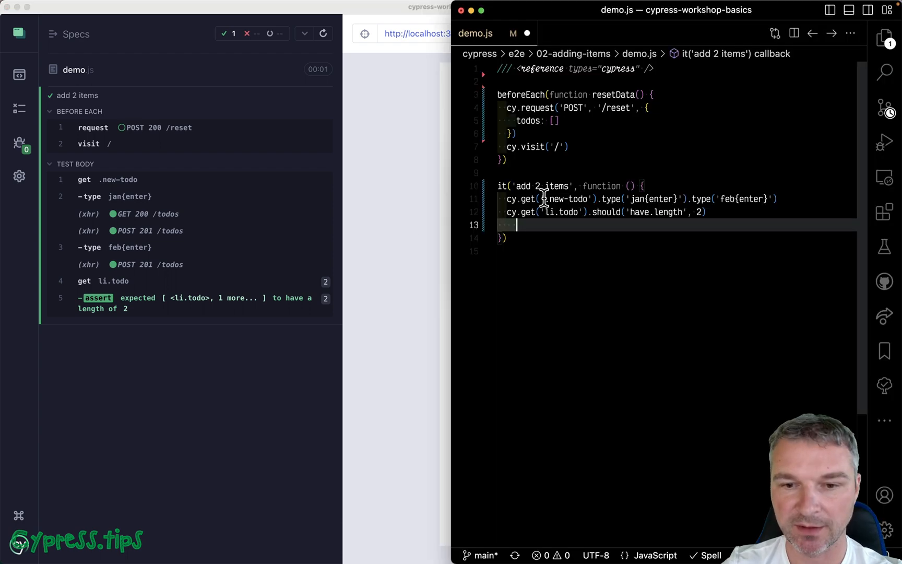
type(".then(")
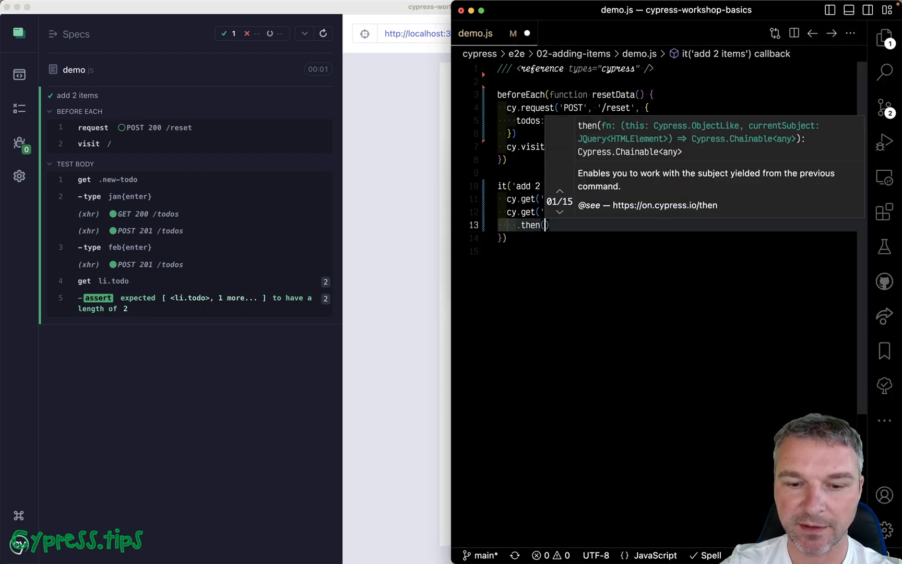
type("$li =>")
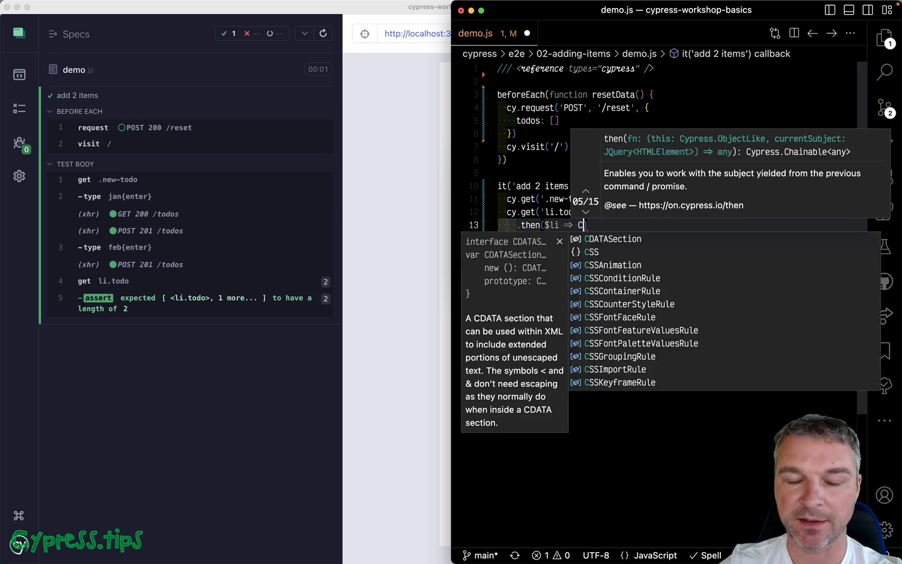
- Map $li to innerText with Cypress._.map and assert deep.equal ['jan', 'feb']
type("Cypress._.map($li")
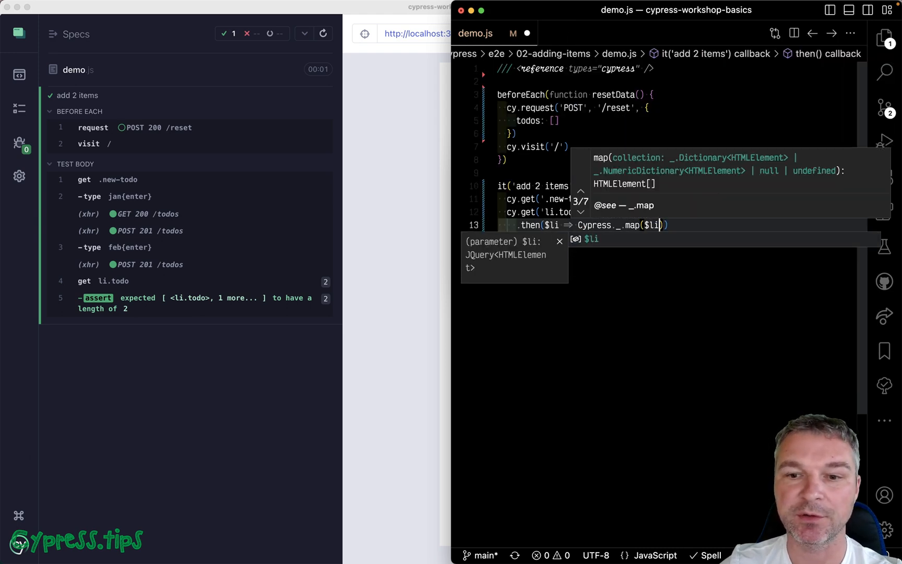
type(",")
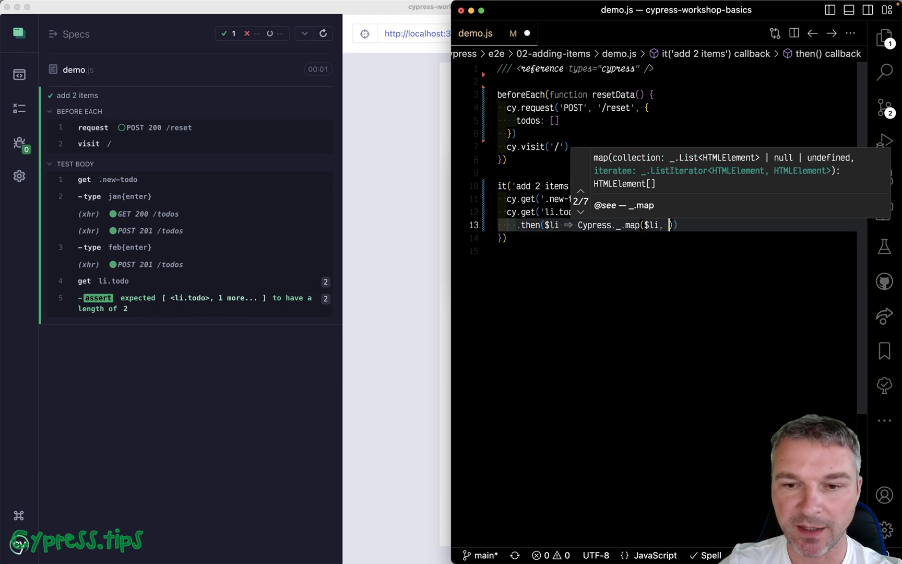
type("'innerText")
type(".should('")
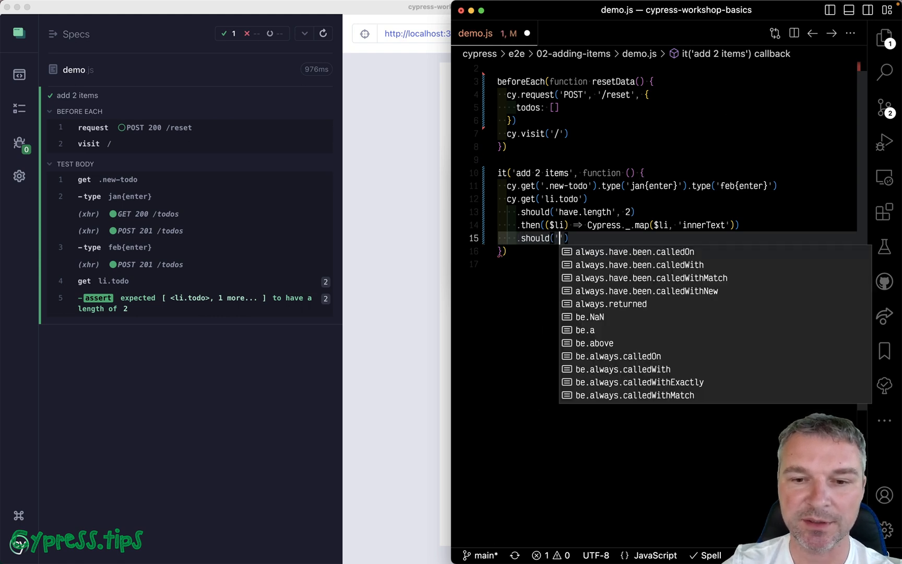
type("deep.equals")
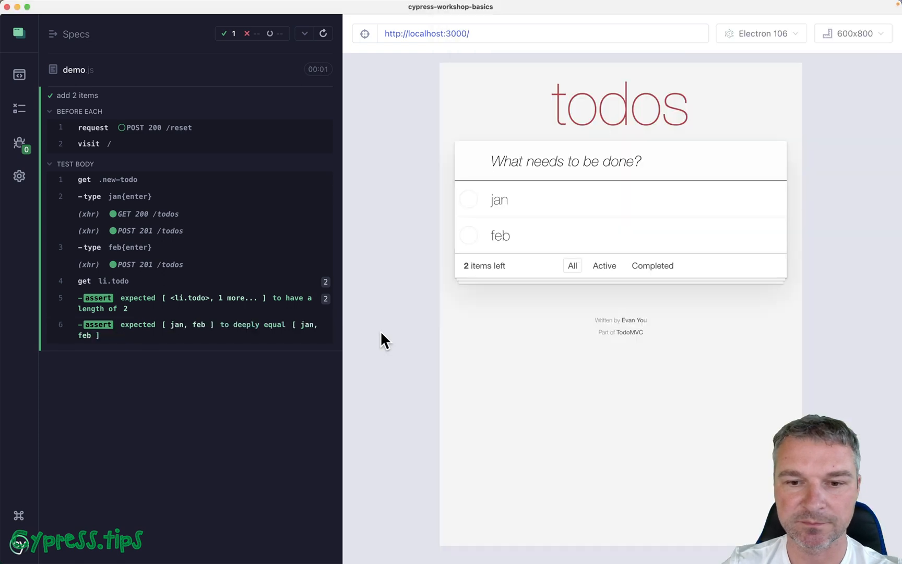
mouse_move(278, 284)
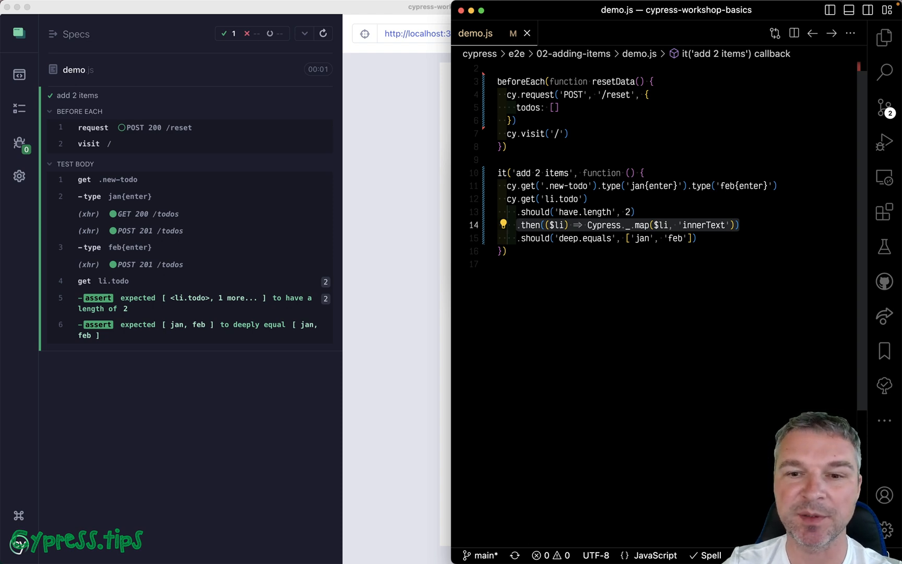
mouse_move(647, 209)
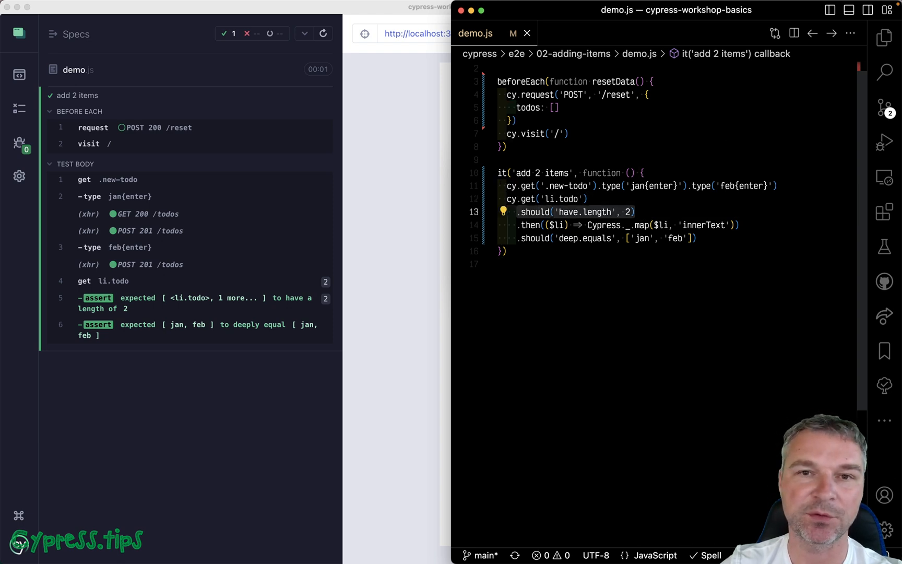
- Add import 'cypress-map' on a new line below the reference comment
left_click(736, 225)
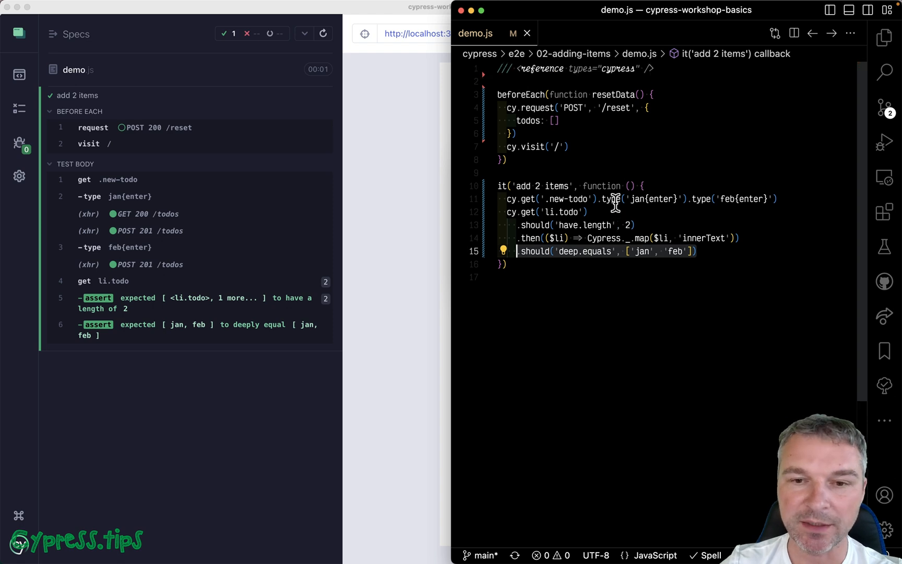
key("Enter")
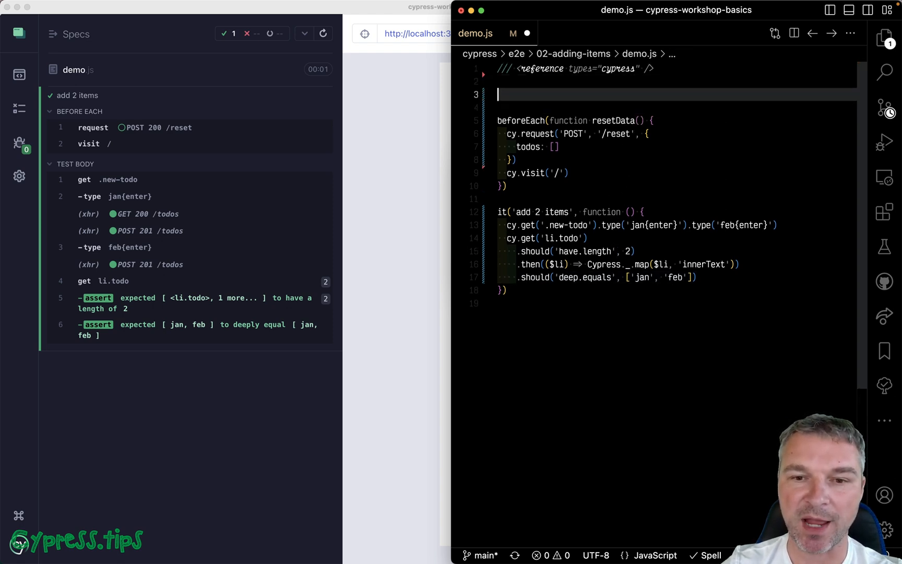
type("import 'cypress-map")
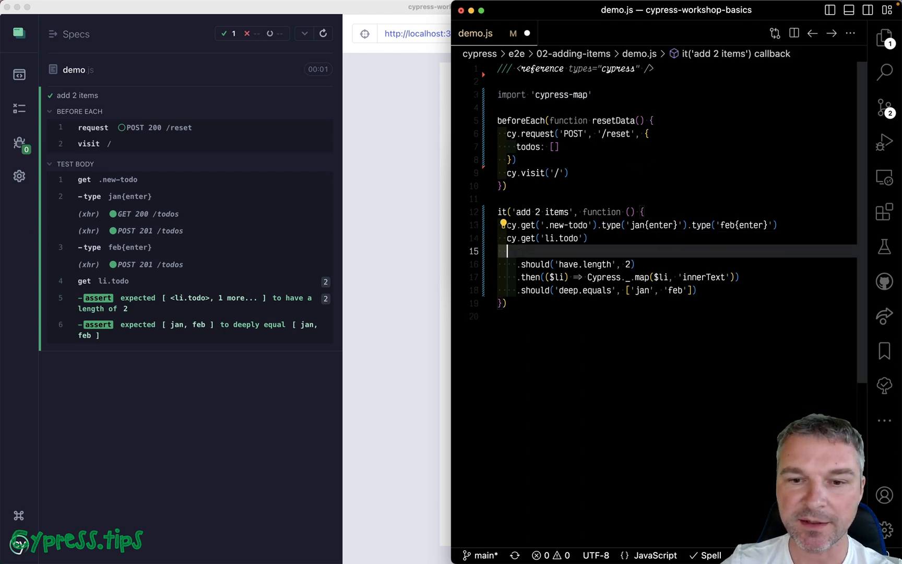
type(".map")
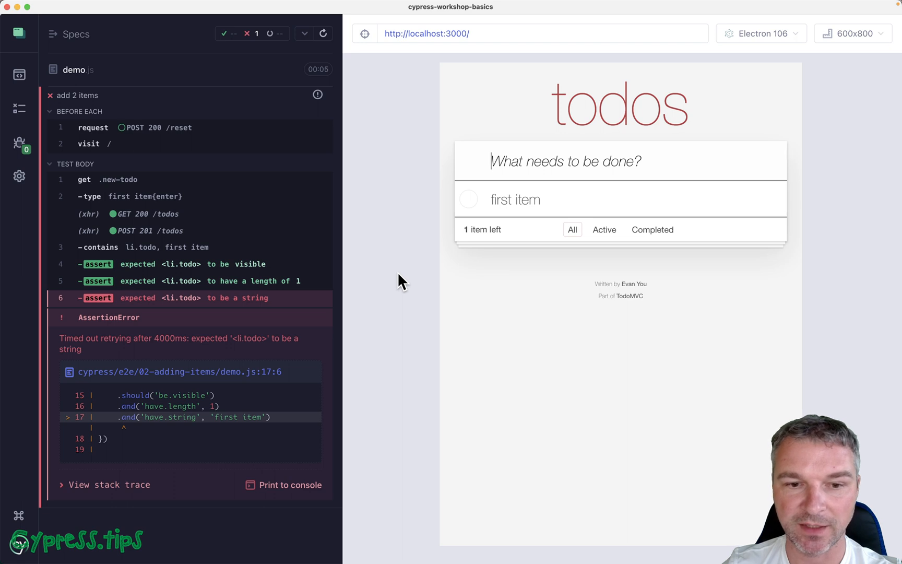
mouse_move(292, 288)
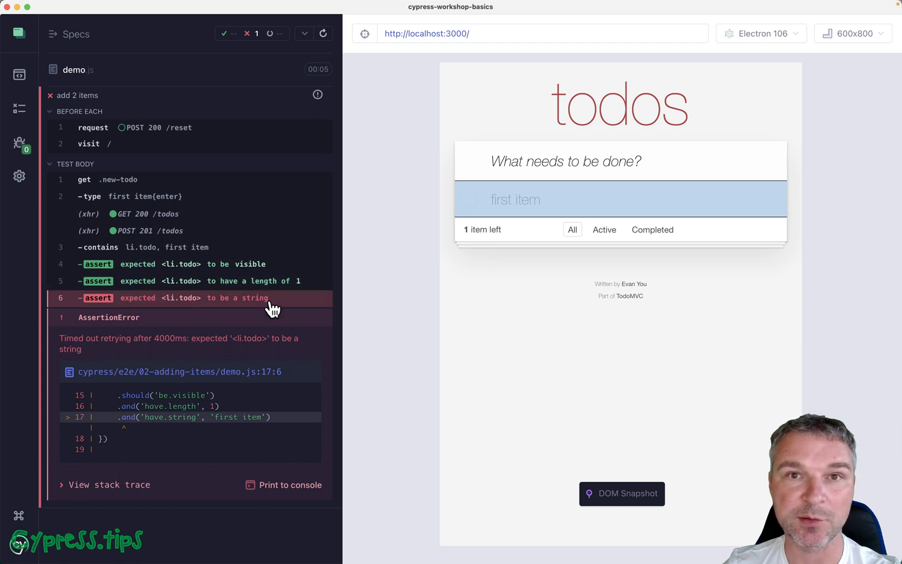
mouse_move(171, 307)
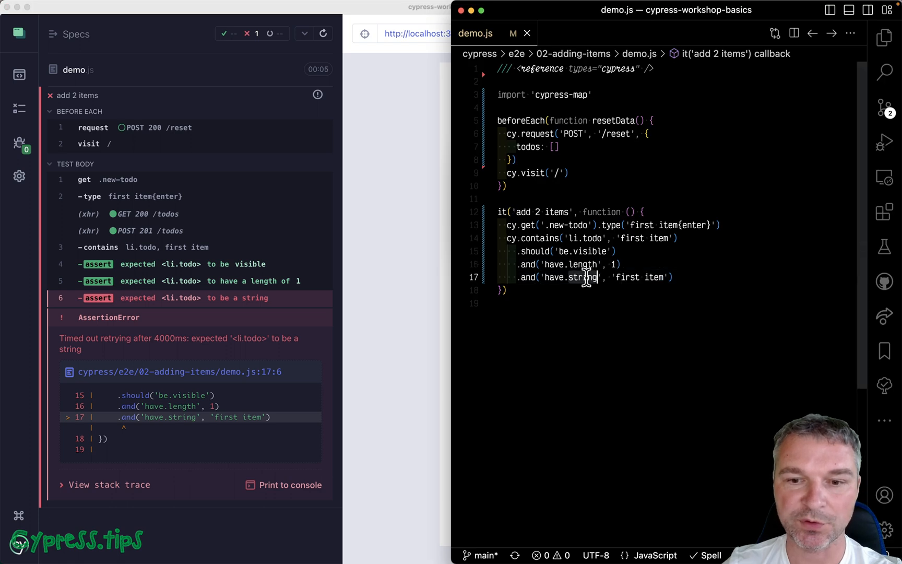
- Replace 'string' with 'text' so the assertion reads .and('have.text', 'first item')
double_click(584, 278)
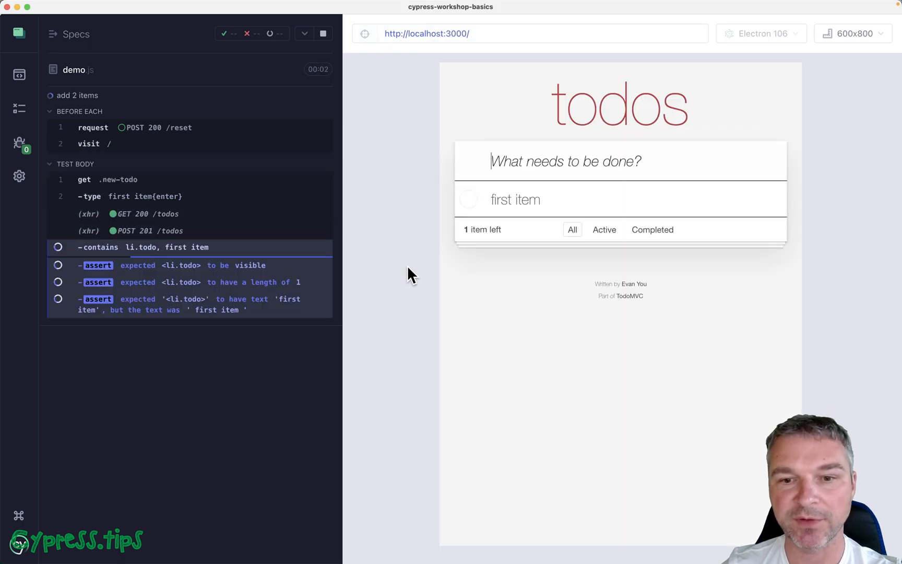
mouse_move(537, 201)
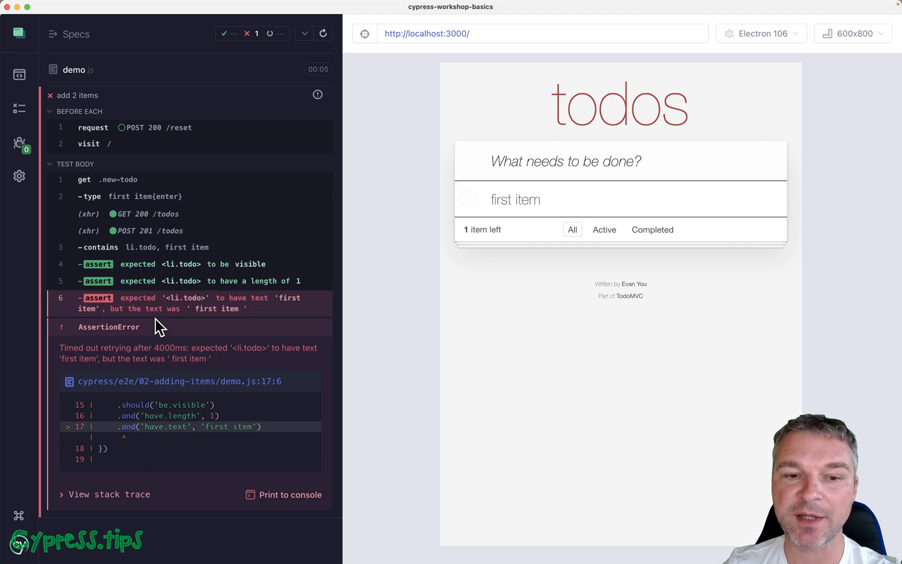
mouse_move(198, 320)
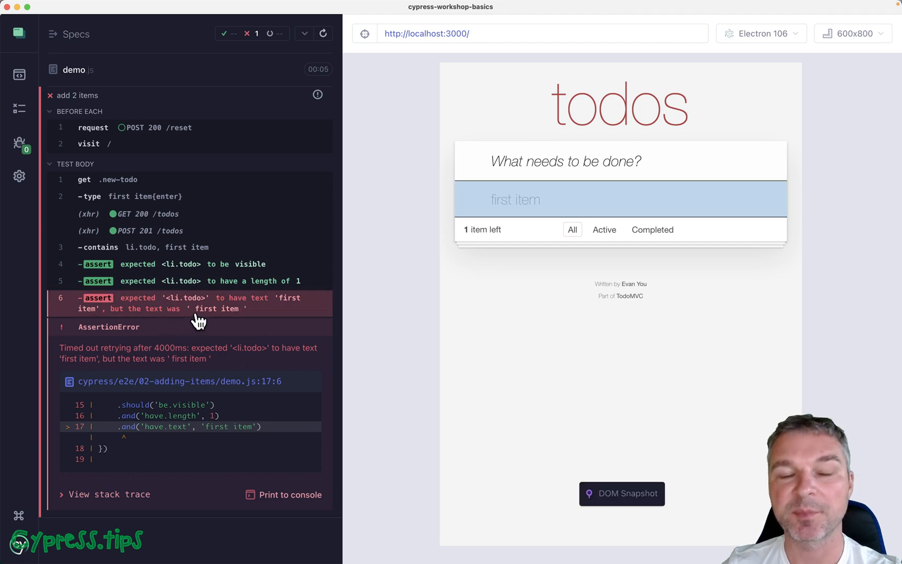
mouse_move(289, 273)
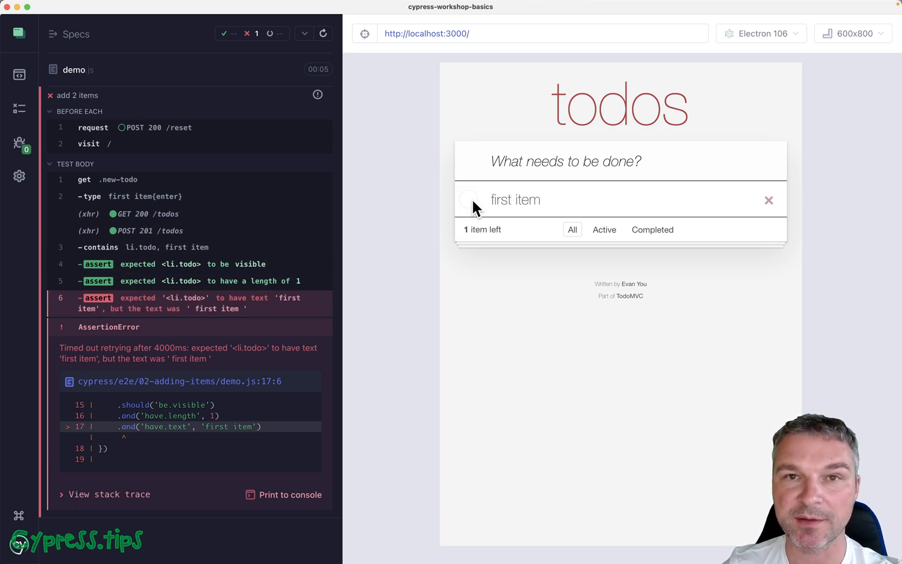
mouse_move(501, 204)
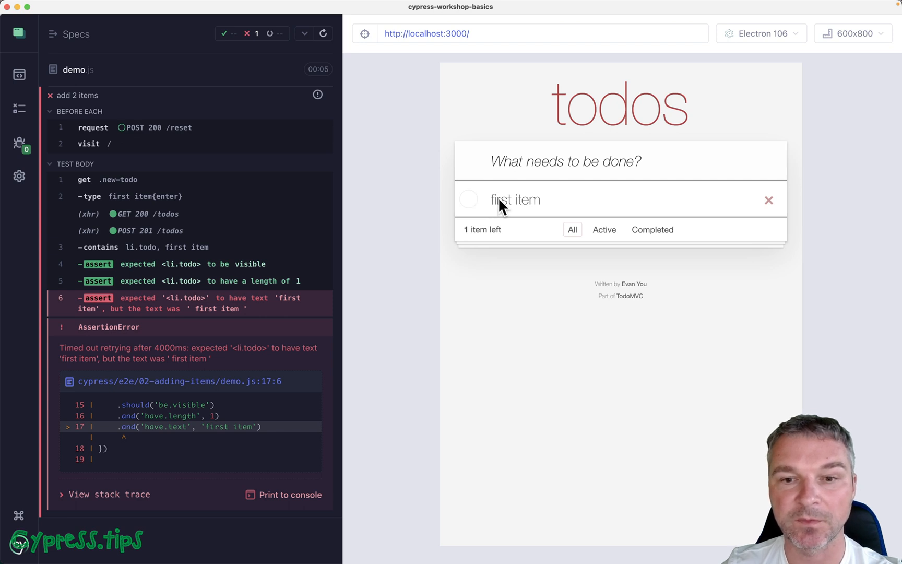
mouse_move(538, 205)
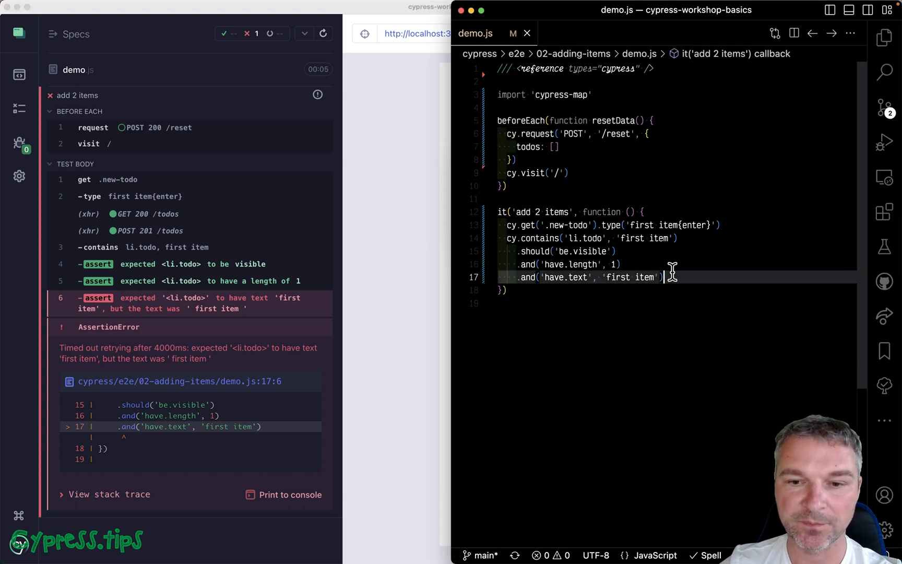
- Switch to include.text and chain .first().find('label').invoke('text').should('equal', 'first item')
double_click(553, 278)
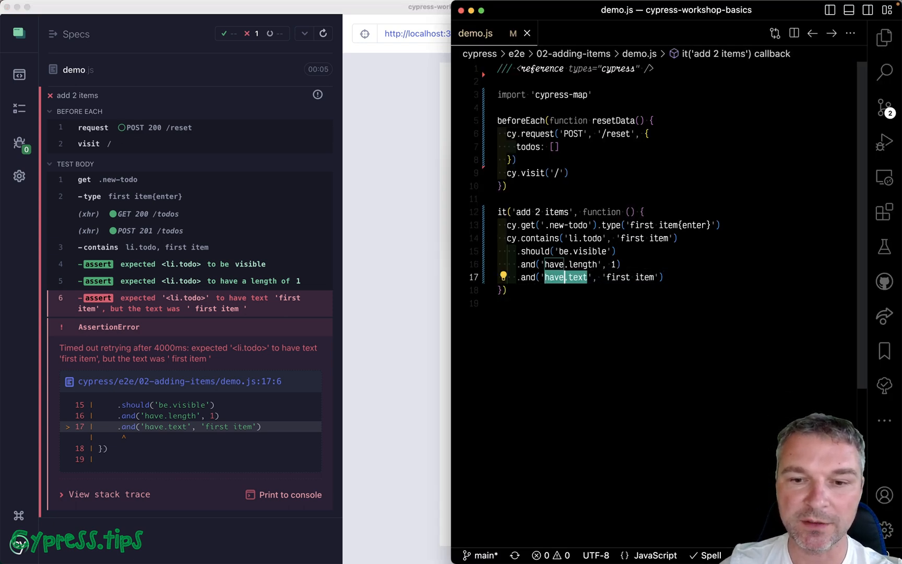
type("include.text")
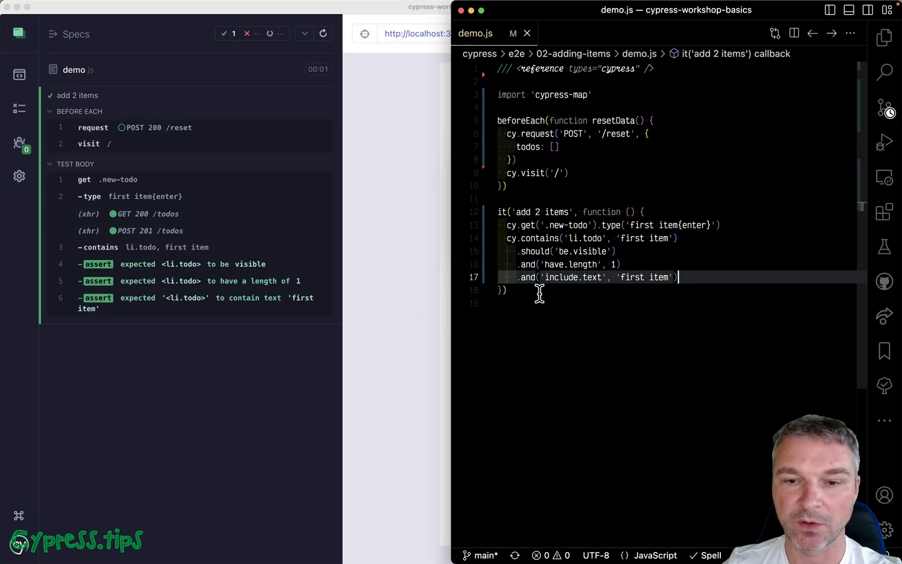
key("Enter")
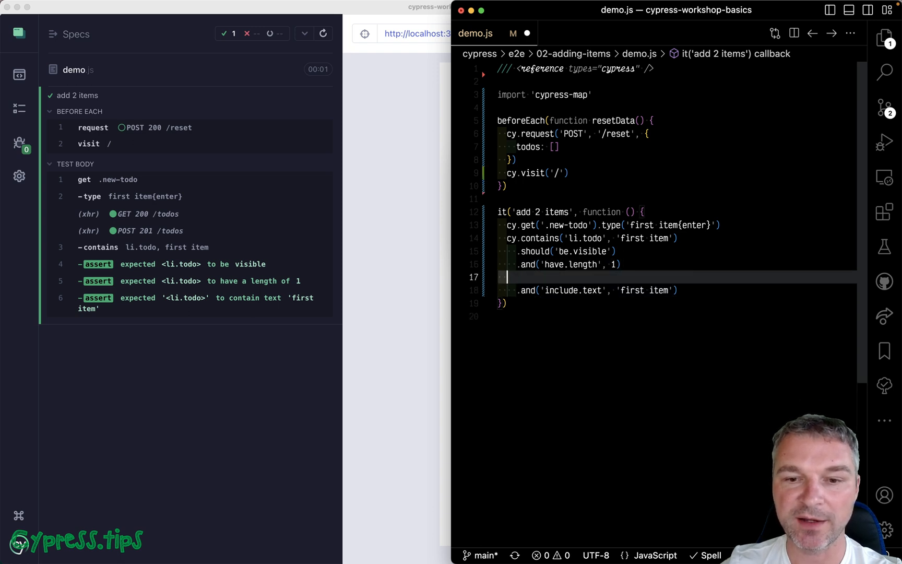
type(".first()")
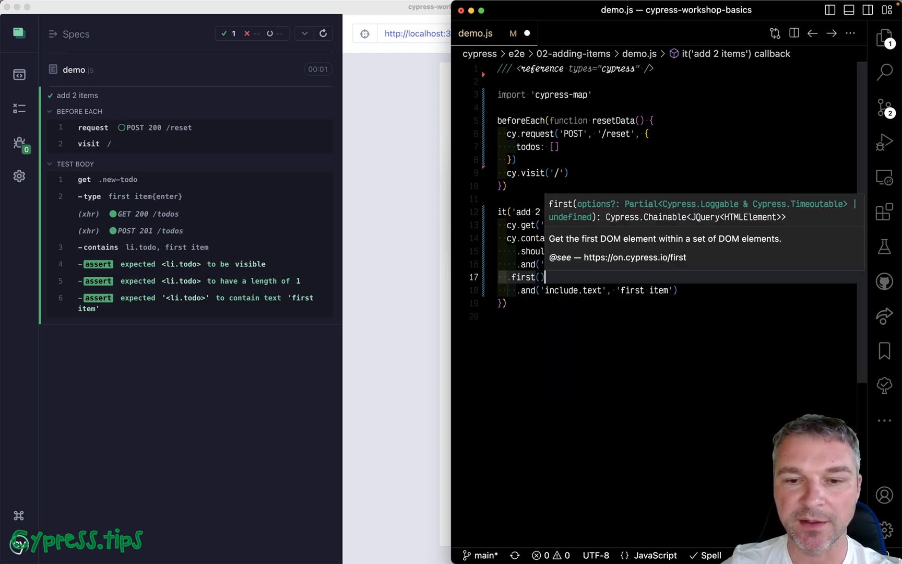
type(".")
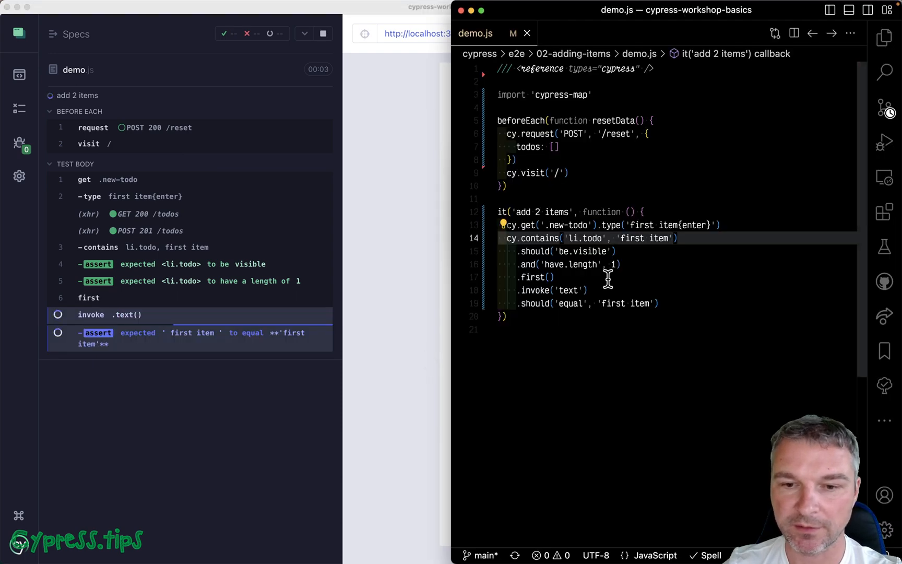
type(".find")
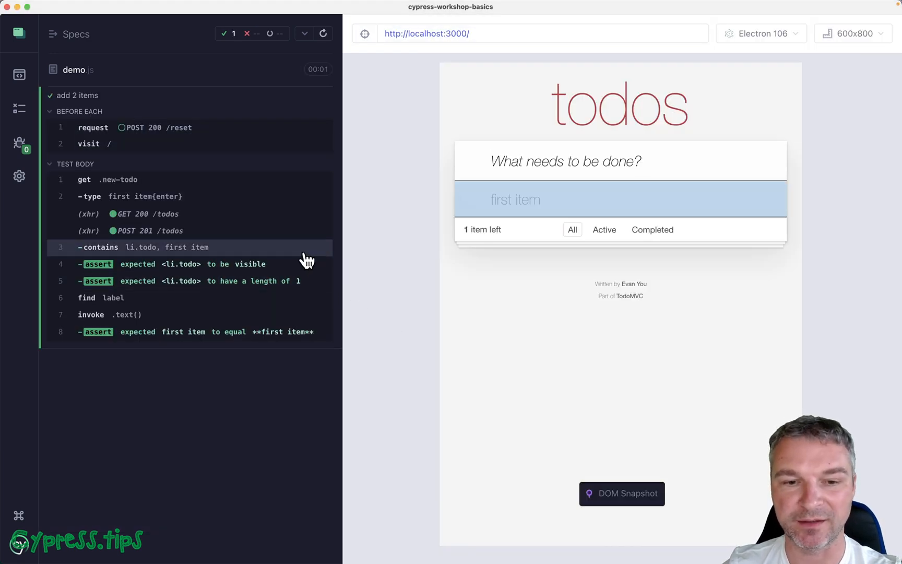
mouse_move(282, 314)
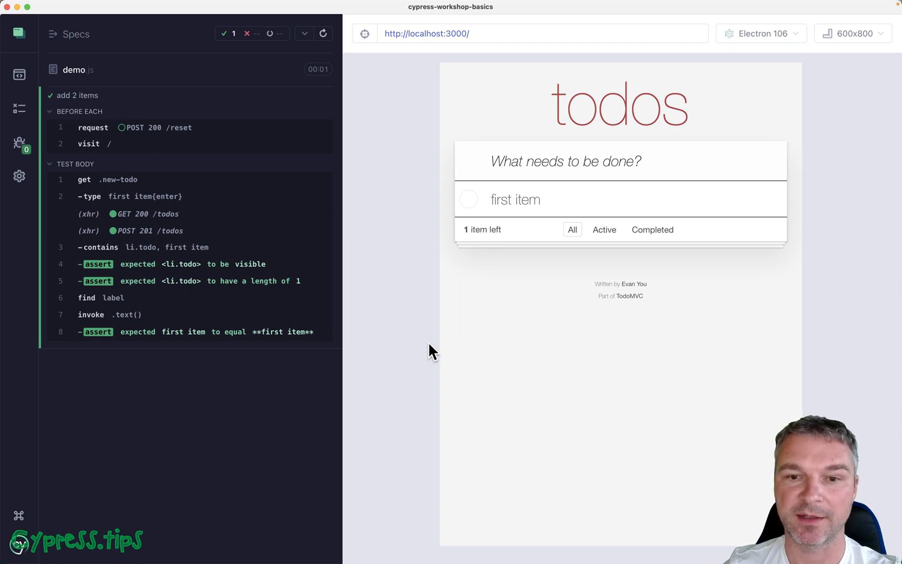
mouse_move(611, 194)
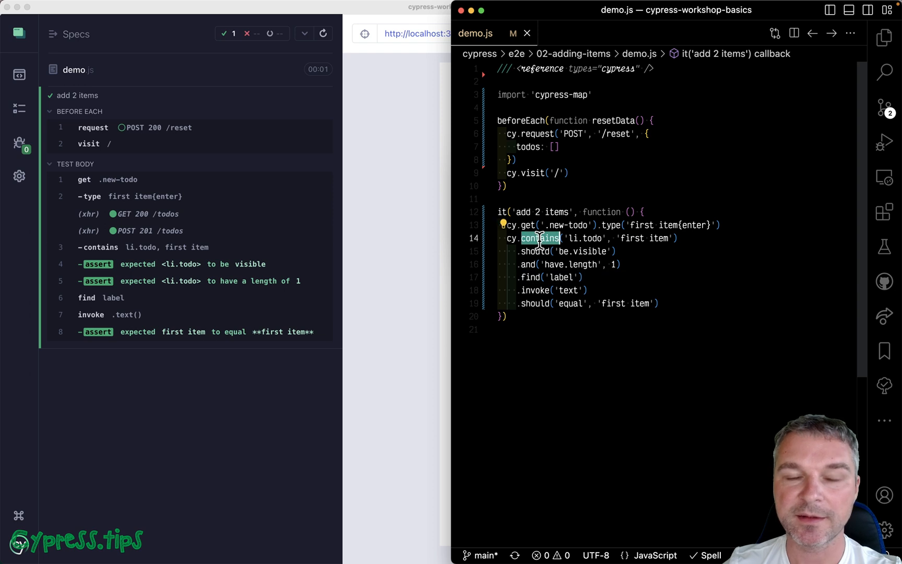
mouse_move(642, 264)
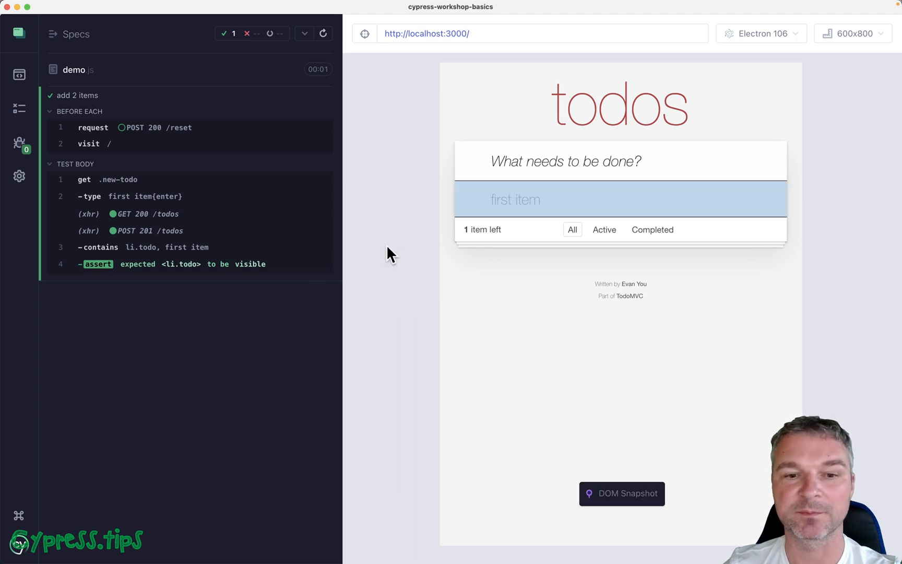
mouse_move(375, 323)
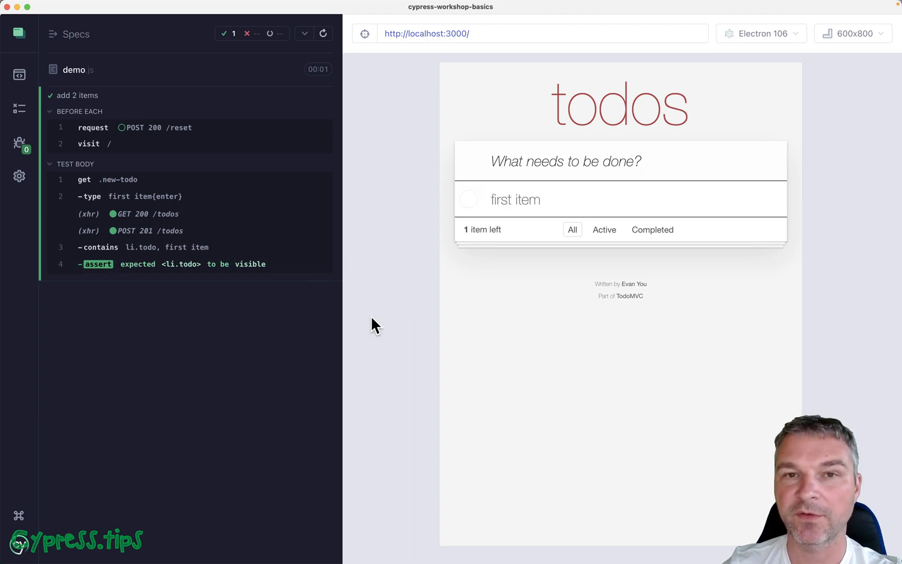